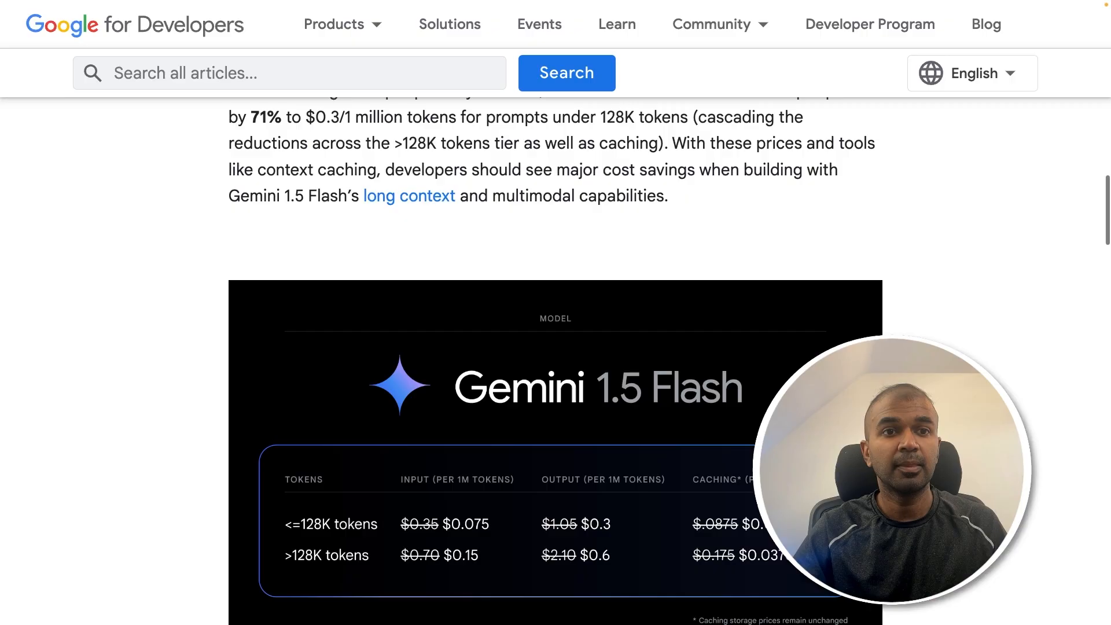
# Step: Create a Desktop app OAuth client ID keeping the default name 'Desktop client 3'
pyautogui.scroll(-3)
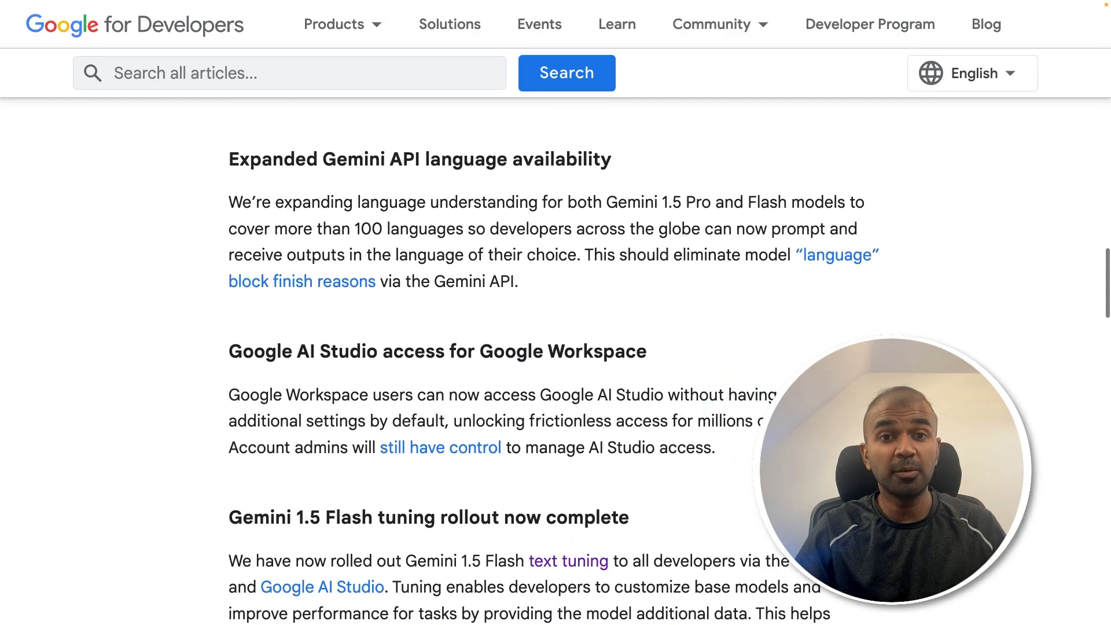
pyautogui.scroll(-3)
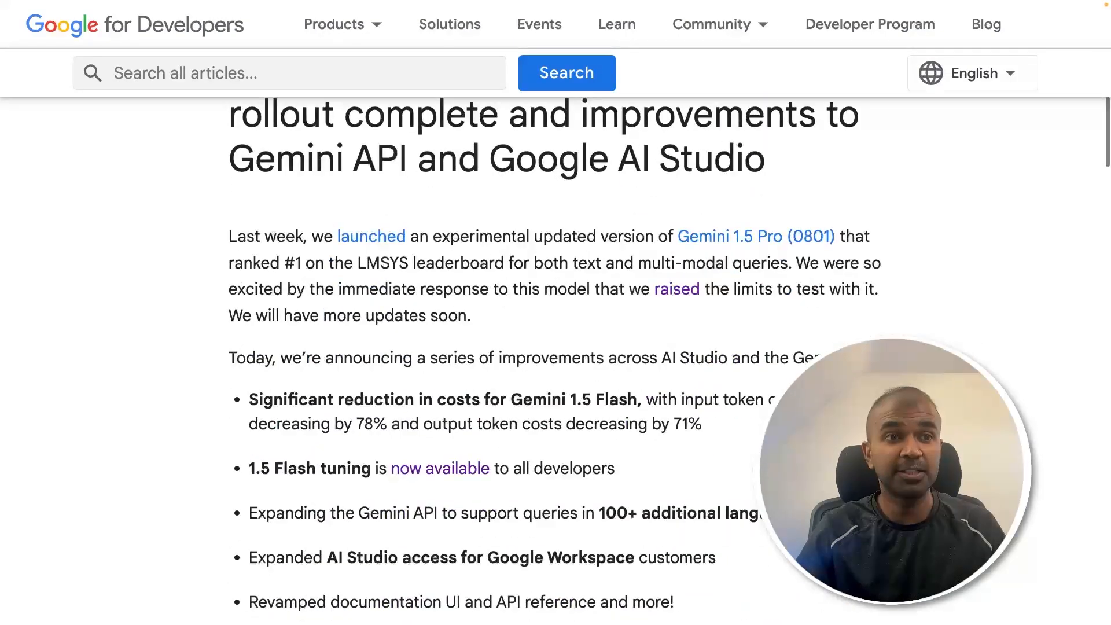
pyautogui.scroll(-3)
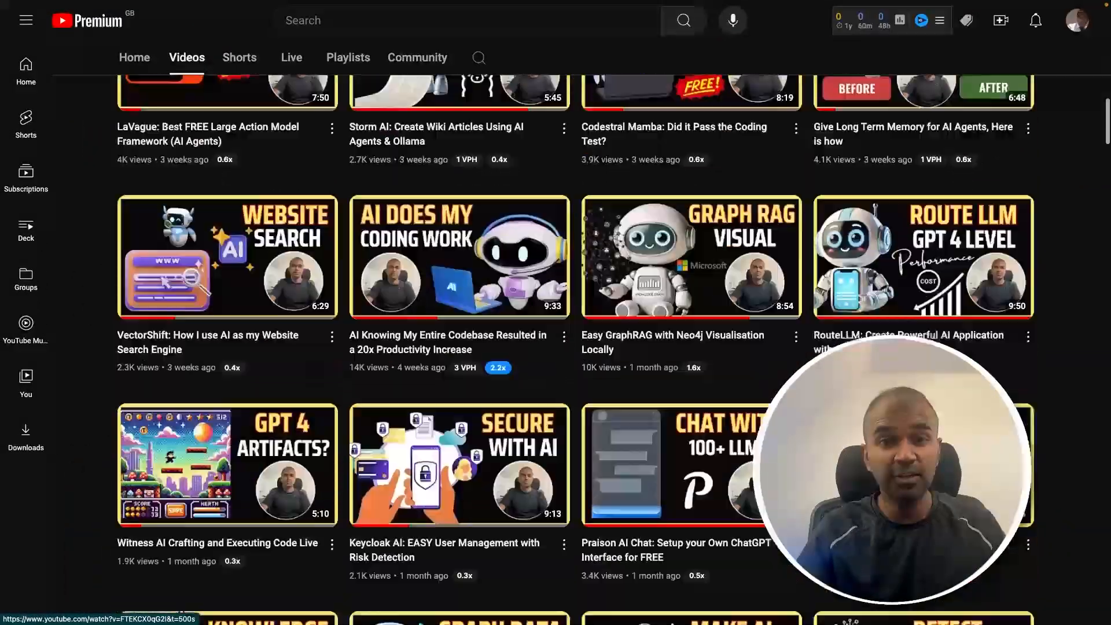
pyautogui.scroll(-3)
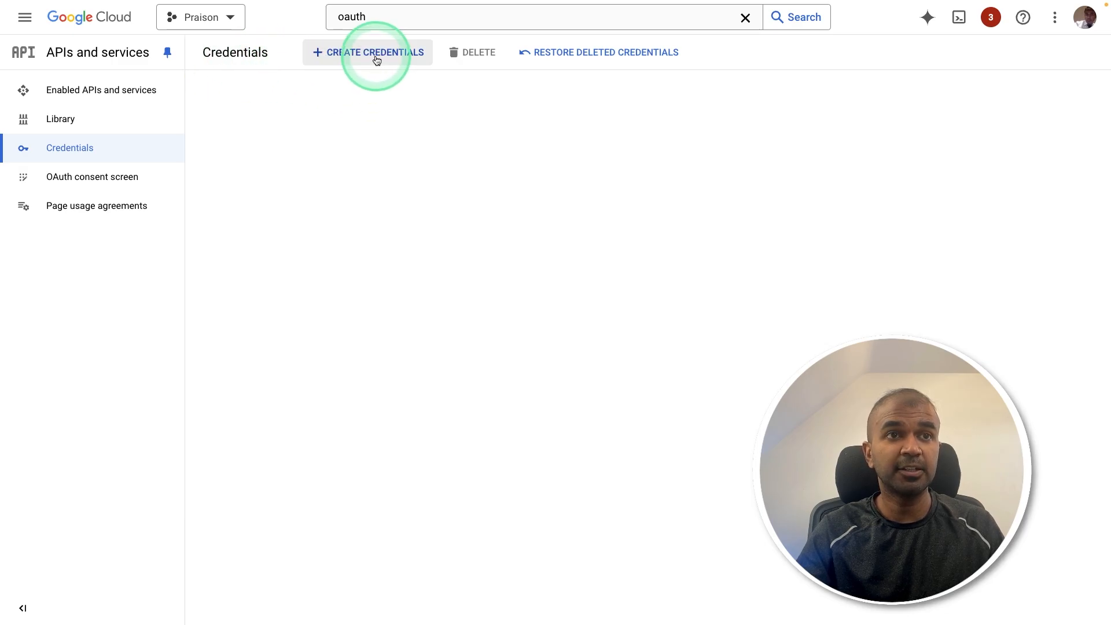
pyautogui.click(368, 51)
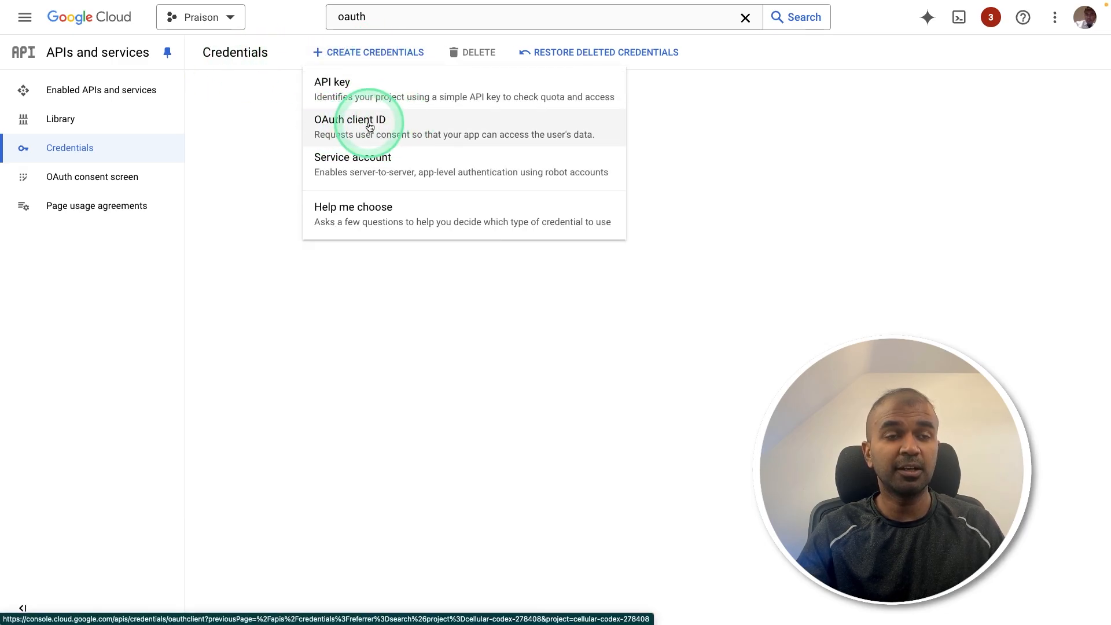
pyautogui.click(360, 120)
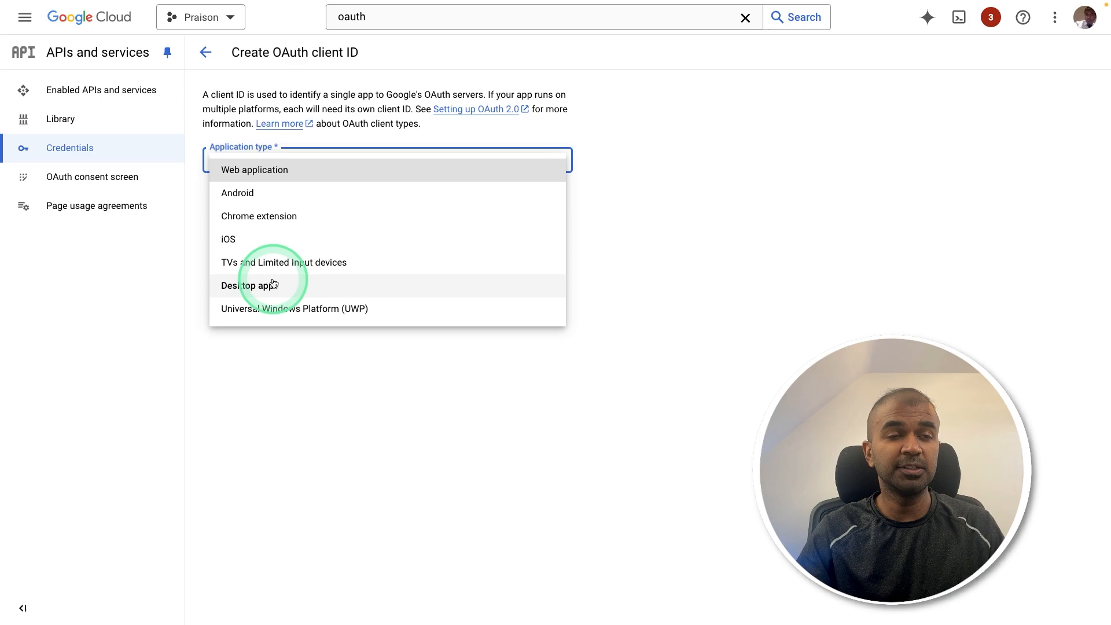
pyautogui.click(249, 284)
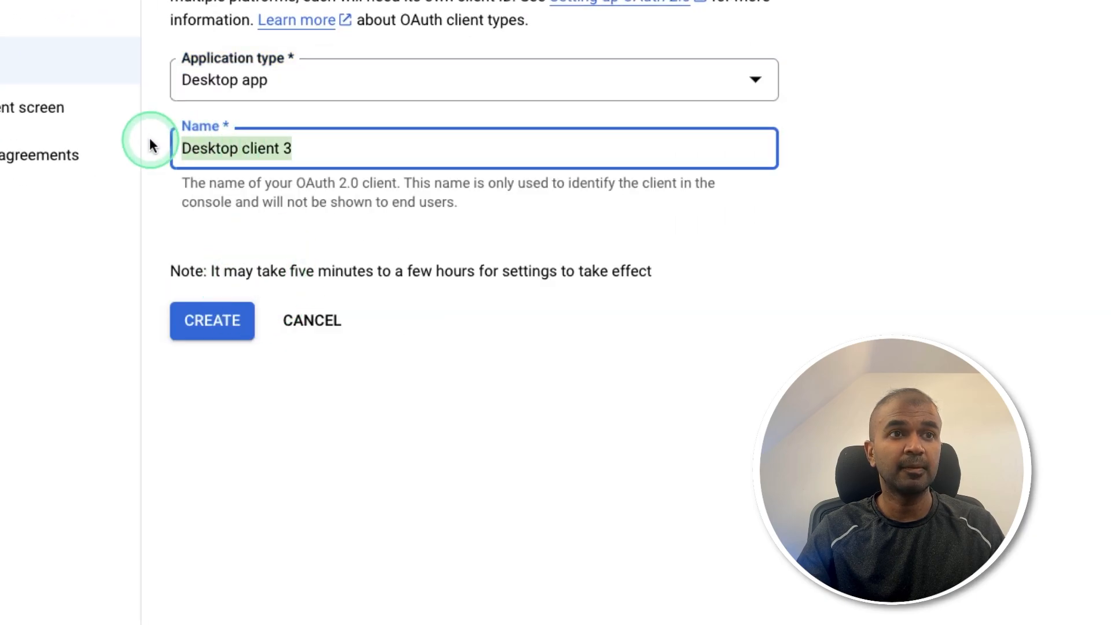
pyautogui.click(212, 320)
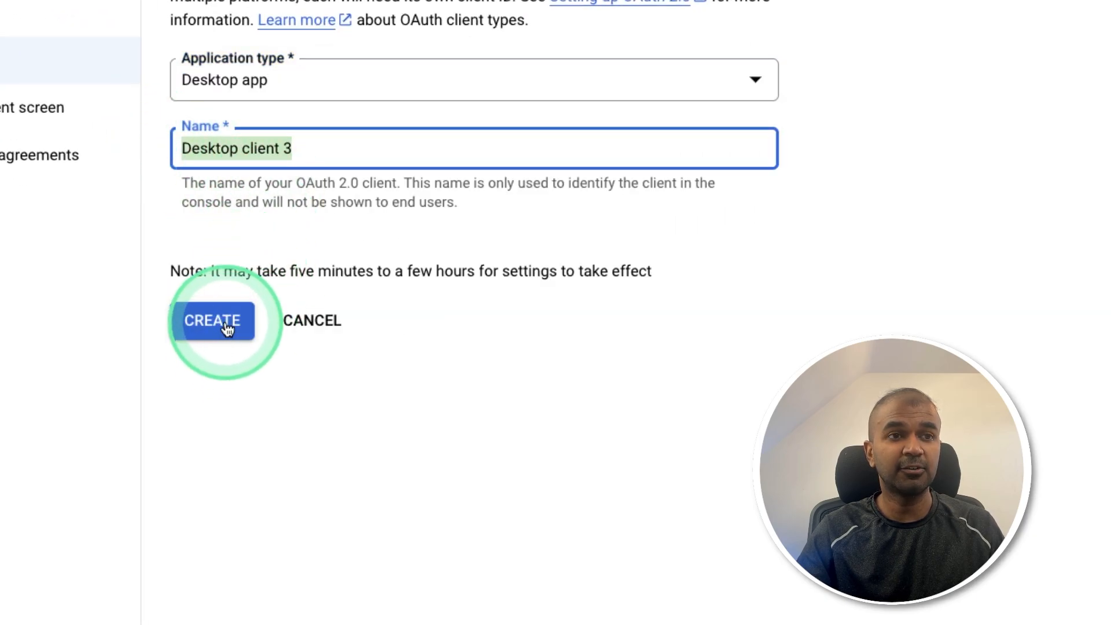
pyautogui.click(213, 320)
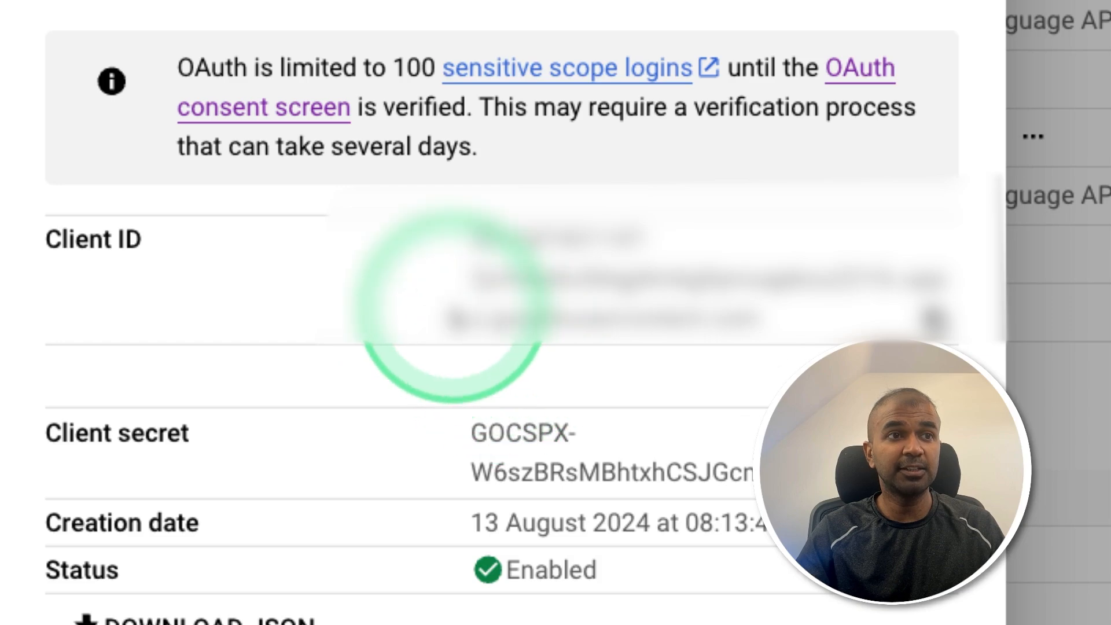
pyautogui.scroll(-3)
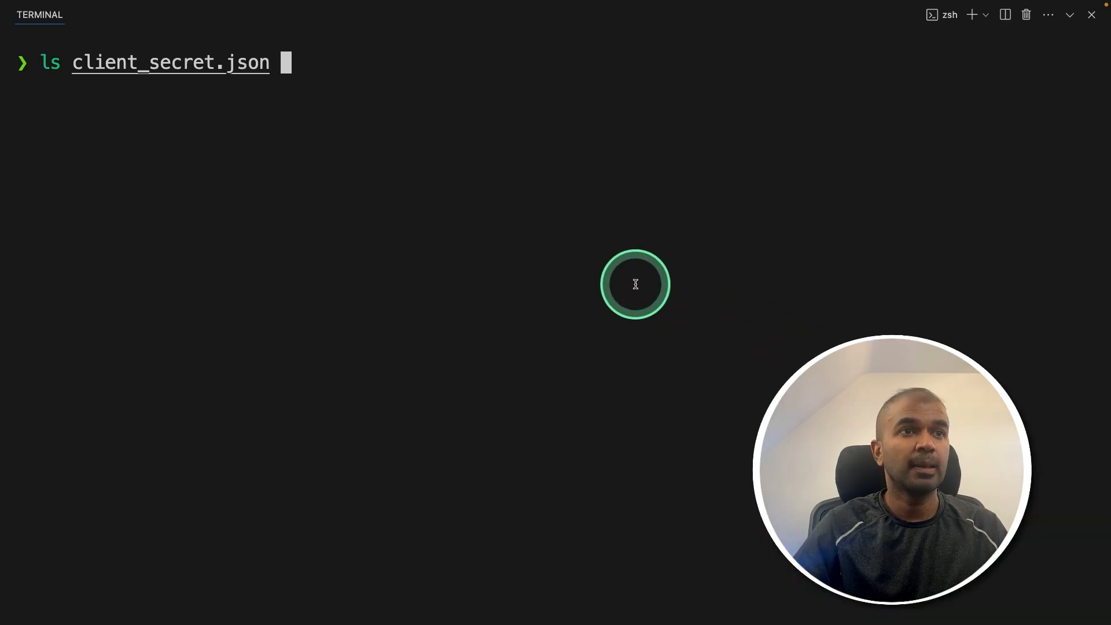
# Step: Run gcloud application-default login with client_secret.json and scopes, continuing past the no-access warning
pyautogui.doubleClick(204, 63)
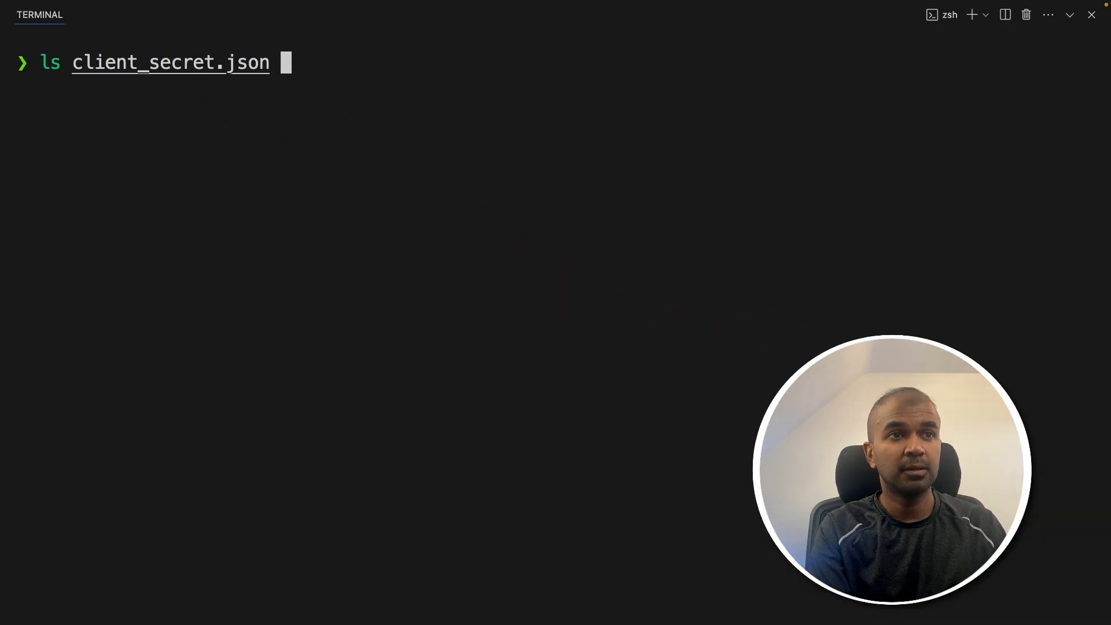
pyautogui.write("gcloud auth application-default login --client-id-file client_secret.json --scopes='https://www.googleapis.com/auth/cloud-platform,https://www.googleapis.com/auth/generative-language.tuning'")
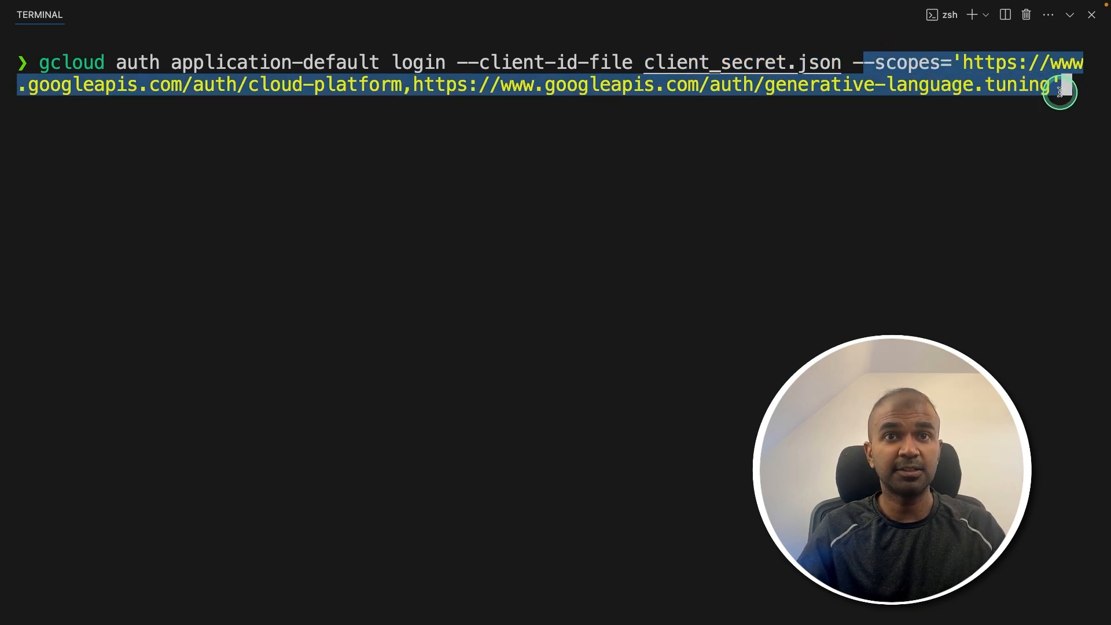
pyautogui.moveTo(883, 316)
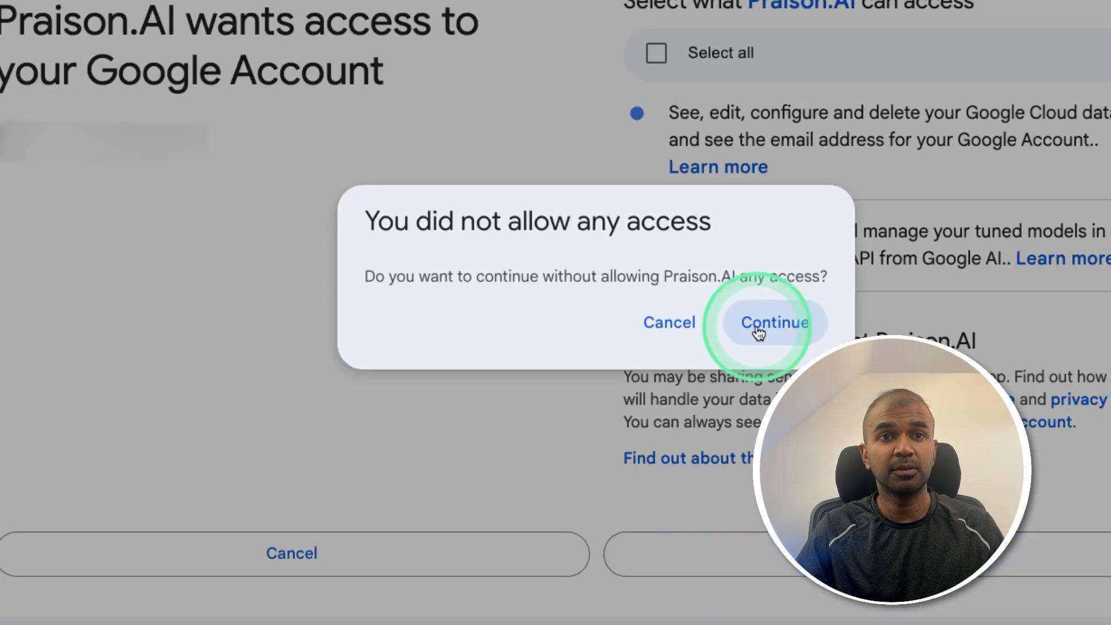
pyautogui.click(773, 322)
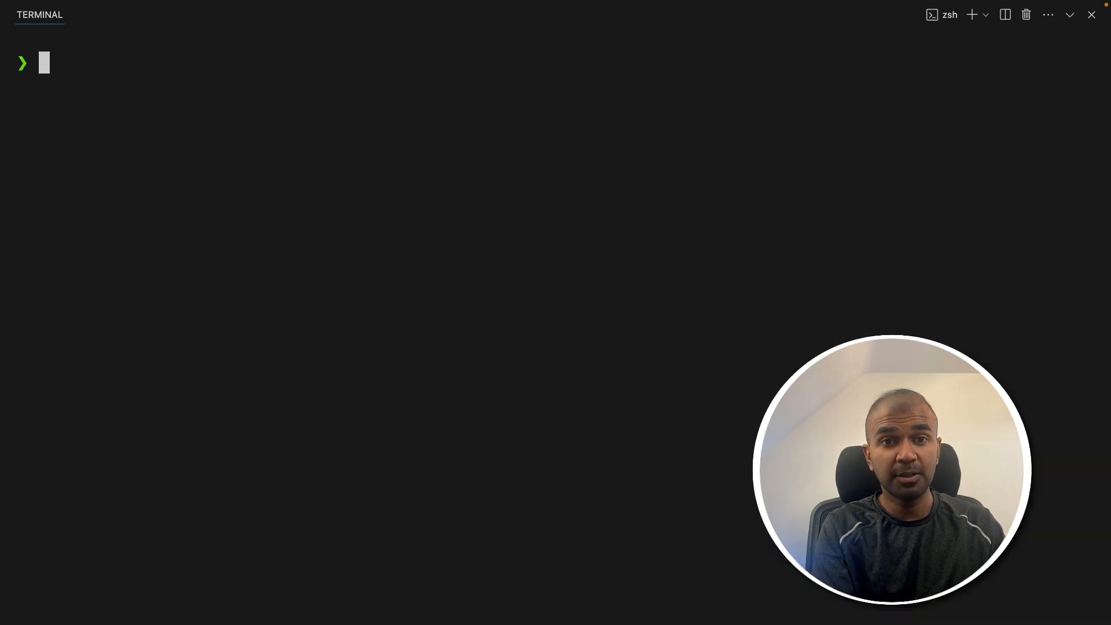
# Step: Pip install google-generativeai and rich, then create before.py with touch
pyautogui.write('pip install google-generativeai rich')
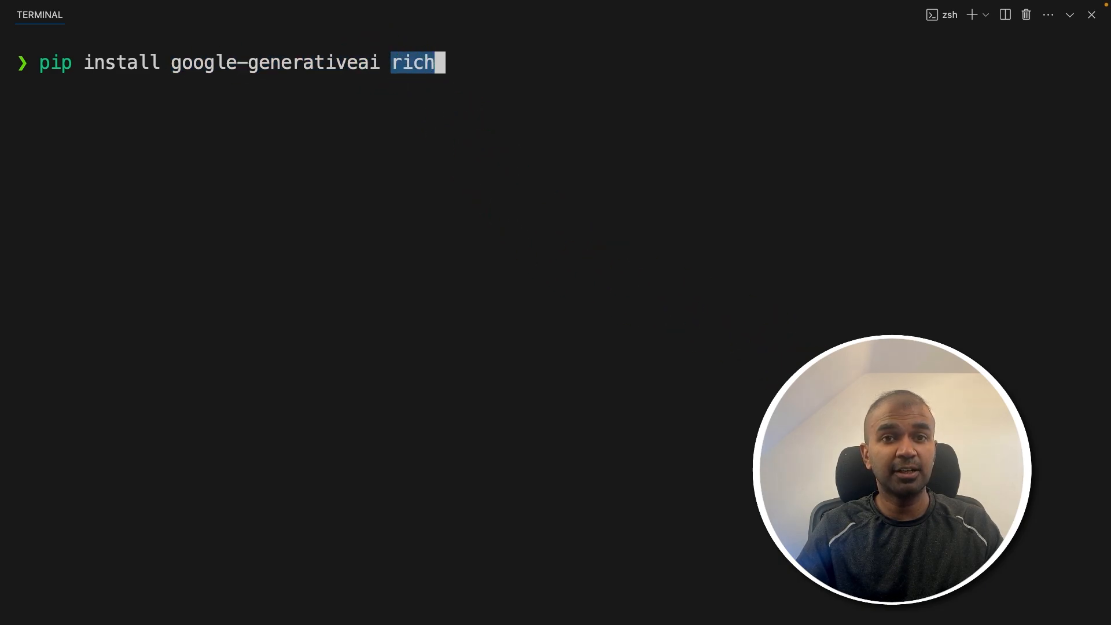
pyautogui.doubleClick(275, 62)
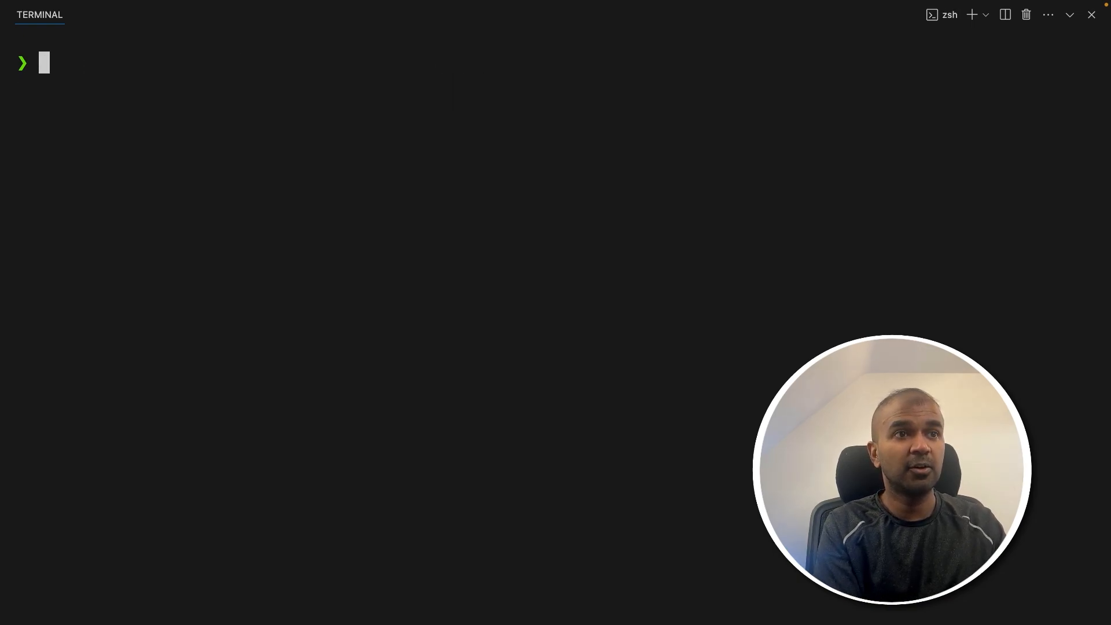
pyautogui.write('touch before.py')
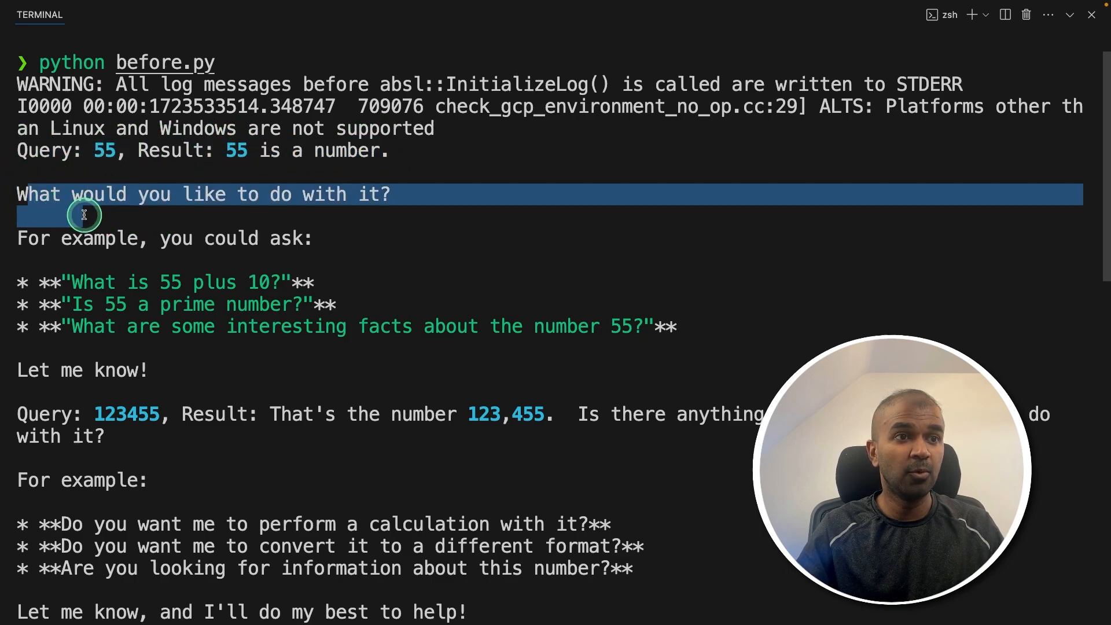
# Step: Highlight the untuned model's rambling replies to the 55 and 123455 queries
pyautogui.moveTo(84, 215); pyautogui.dragTo(147, 370)
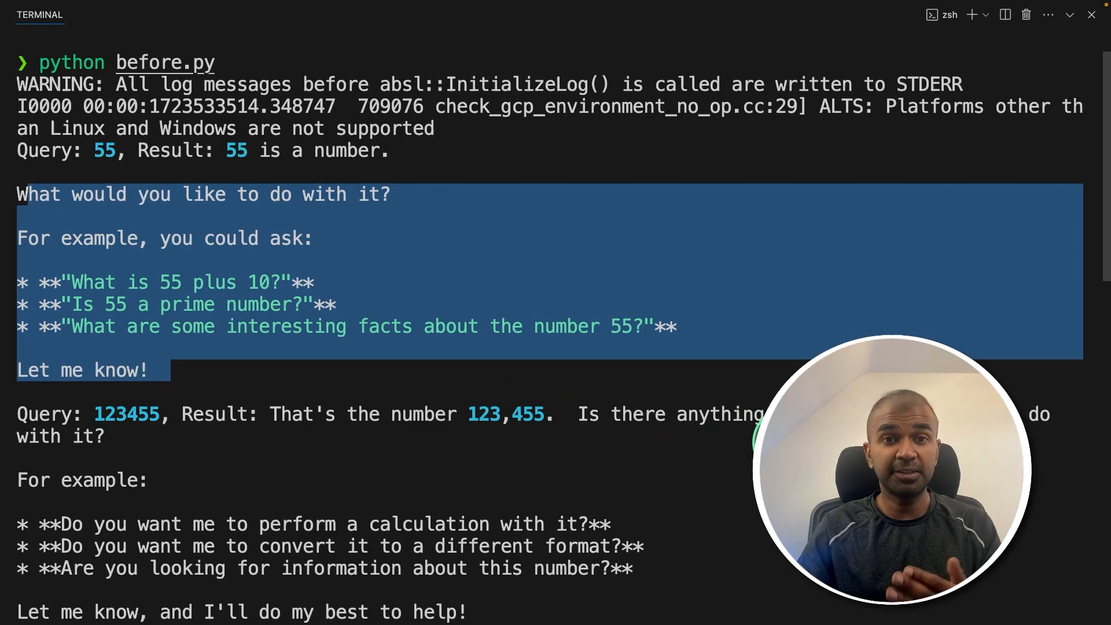
pyautogui.click(203, 146)
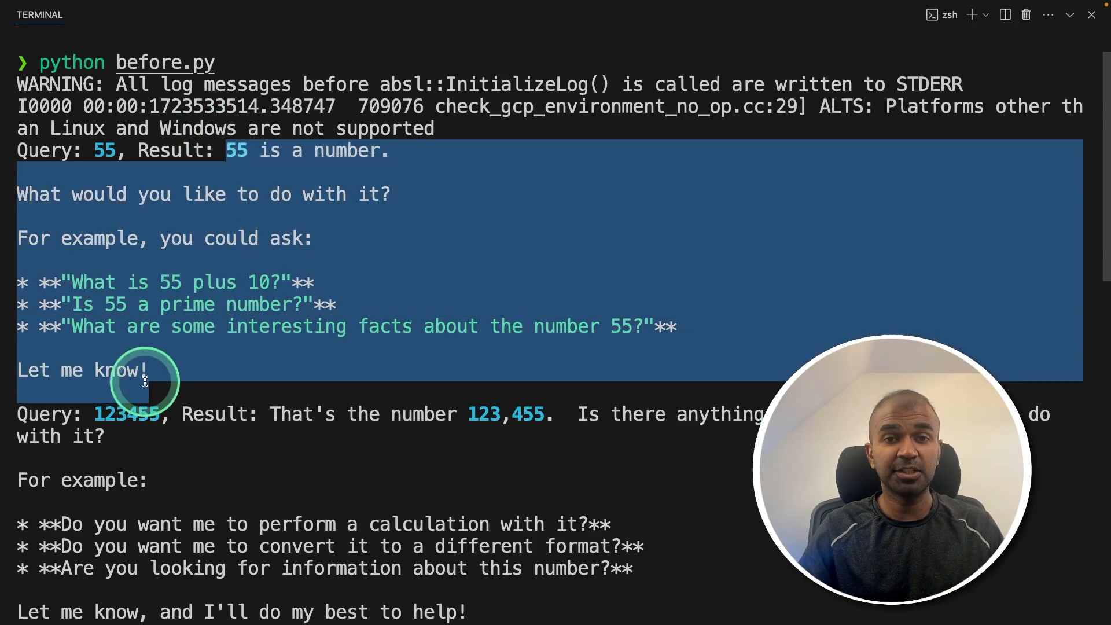
pyautogui.scroll(-3)
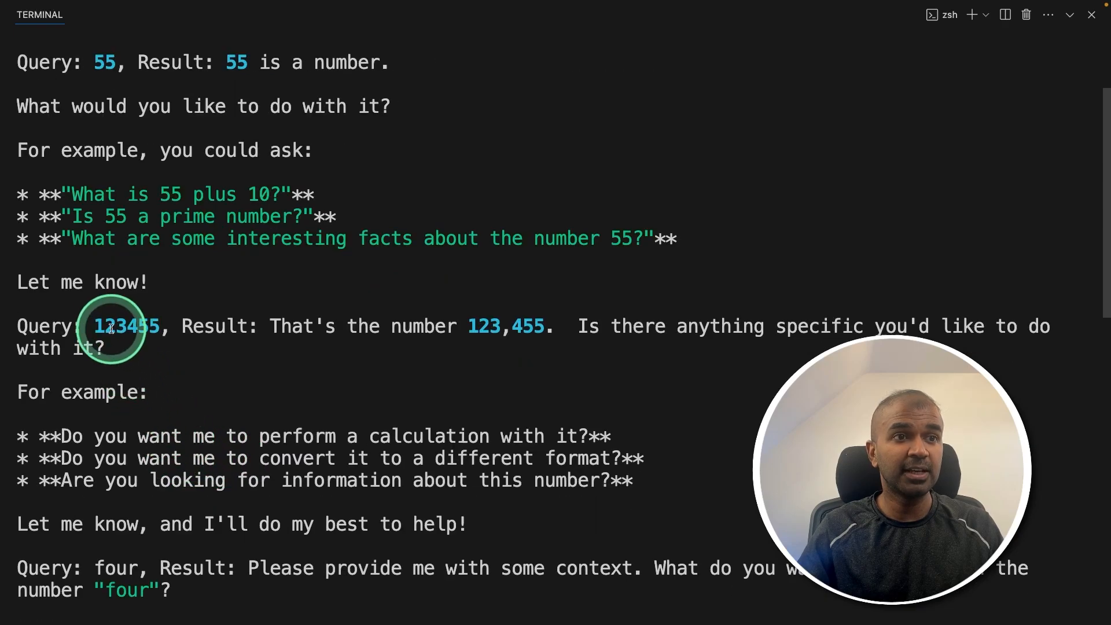
pyautogui.doubleClick(126, 325)
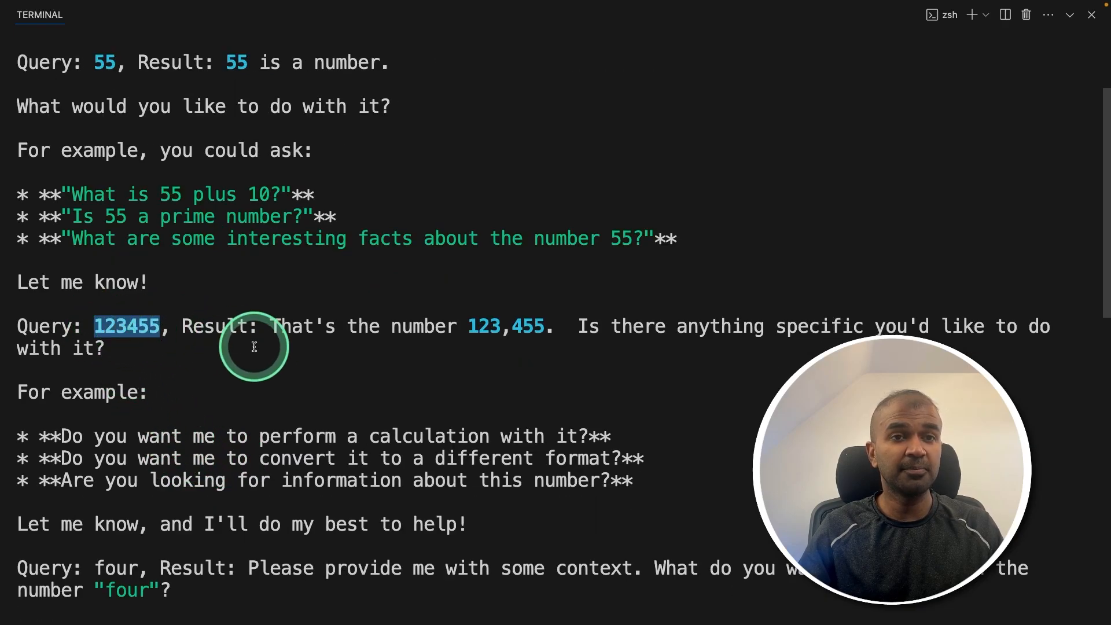
pyautogui.scroll(-3)
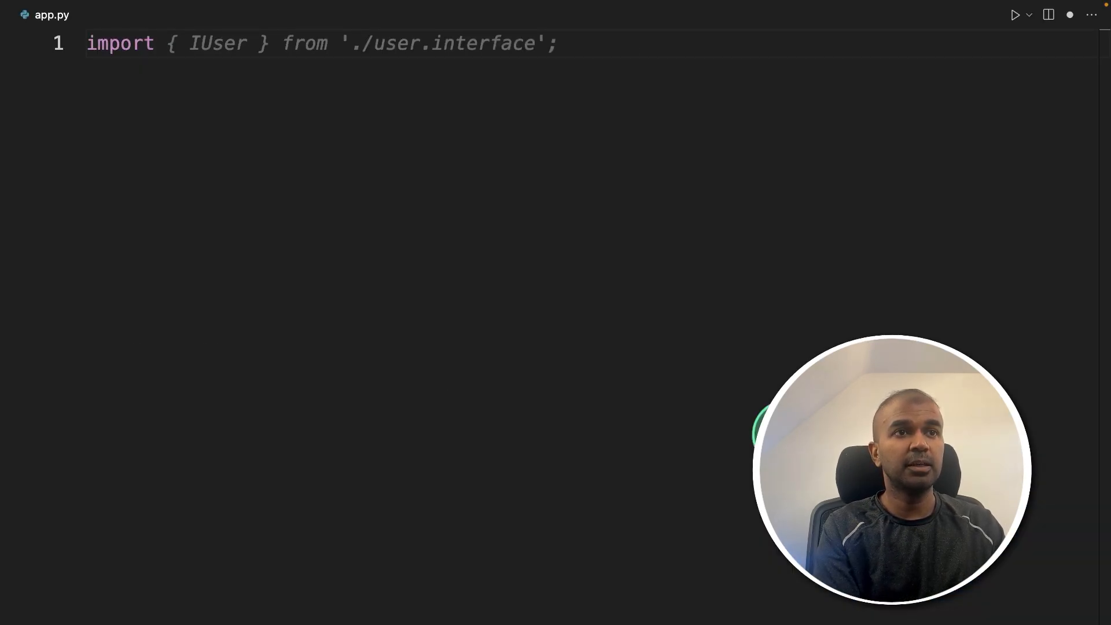
# Step: Import genai, random and rich print, print available base models, and start base_model
pyautogui.write('import google.generativeai as genai')
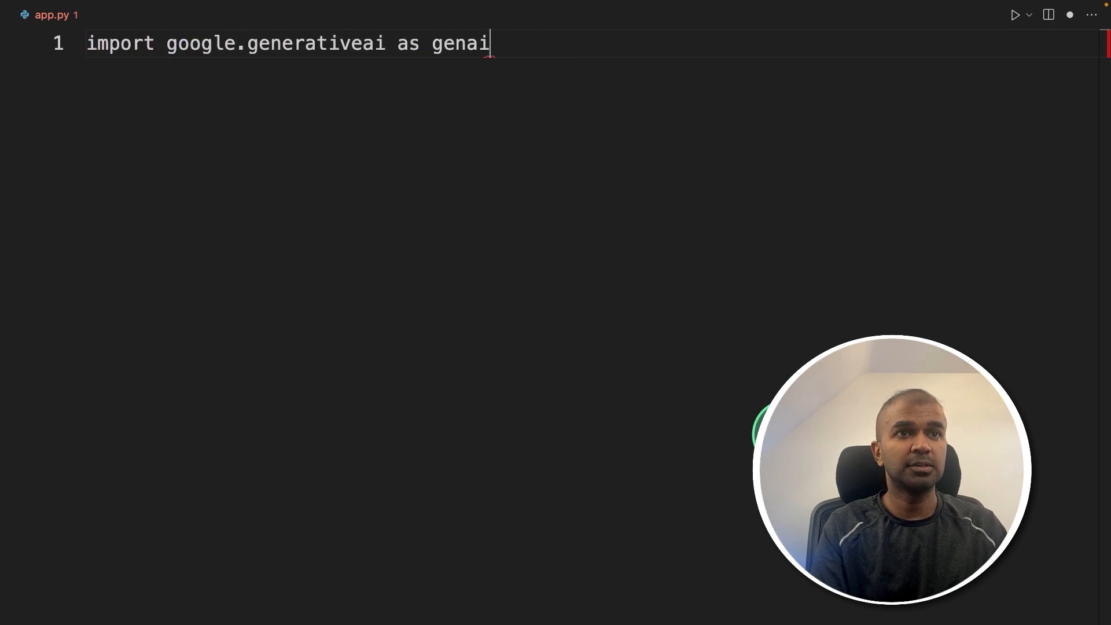
pyautogui.write('i')
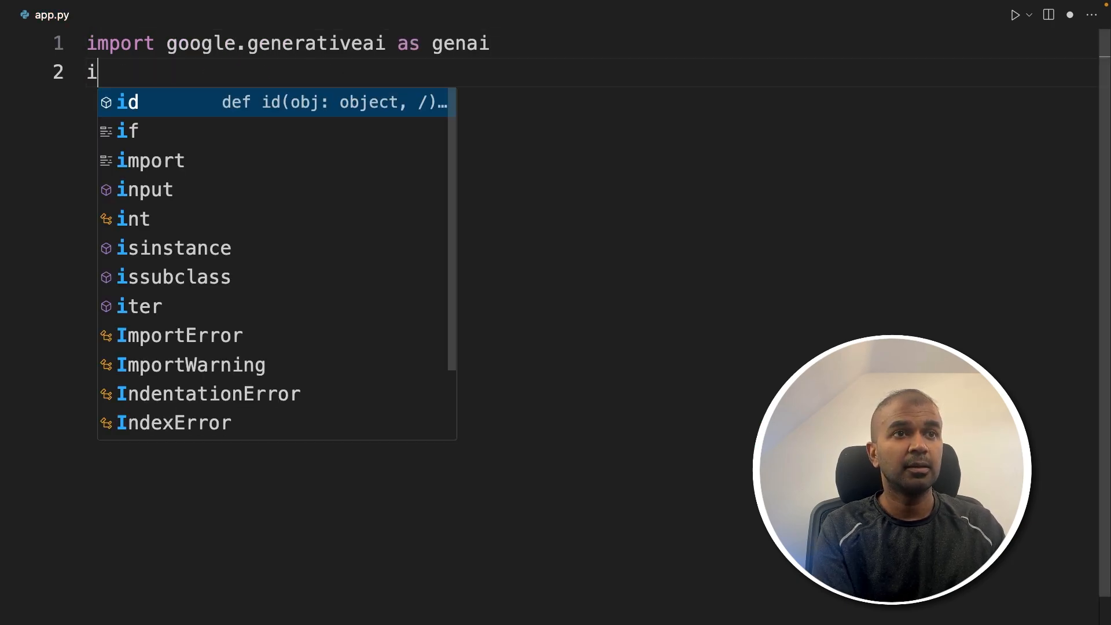
pyautogui.write('mport random')
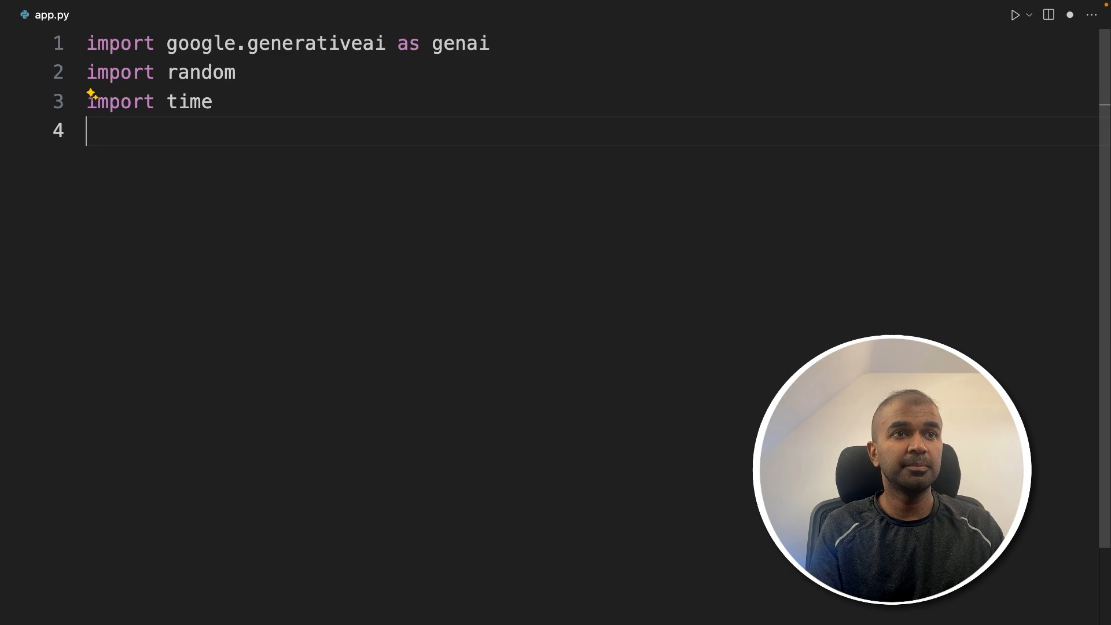
pyautogui.write('from rich import print')
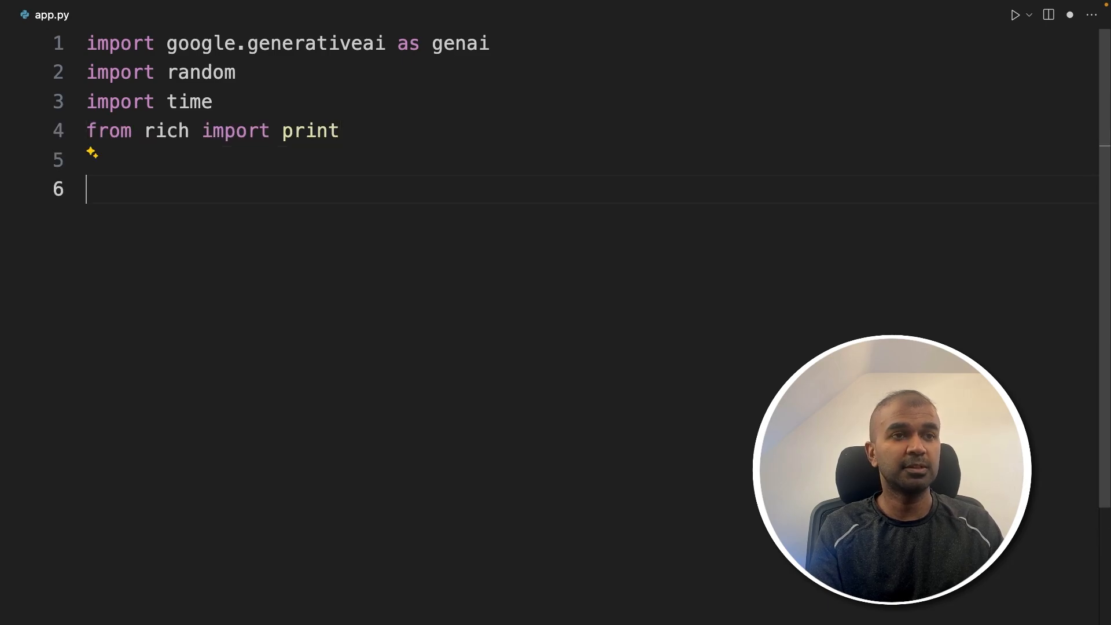
pyautogui.write("print('Available base models:', [m.name for m in genai.list_models()])")
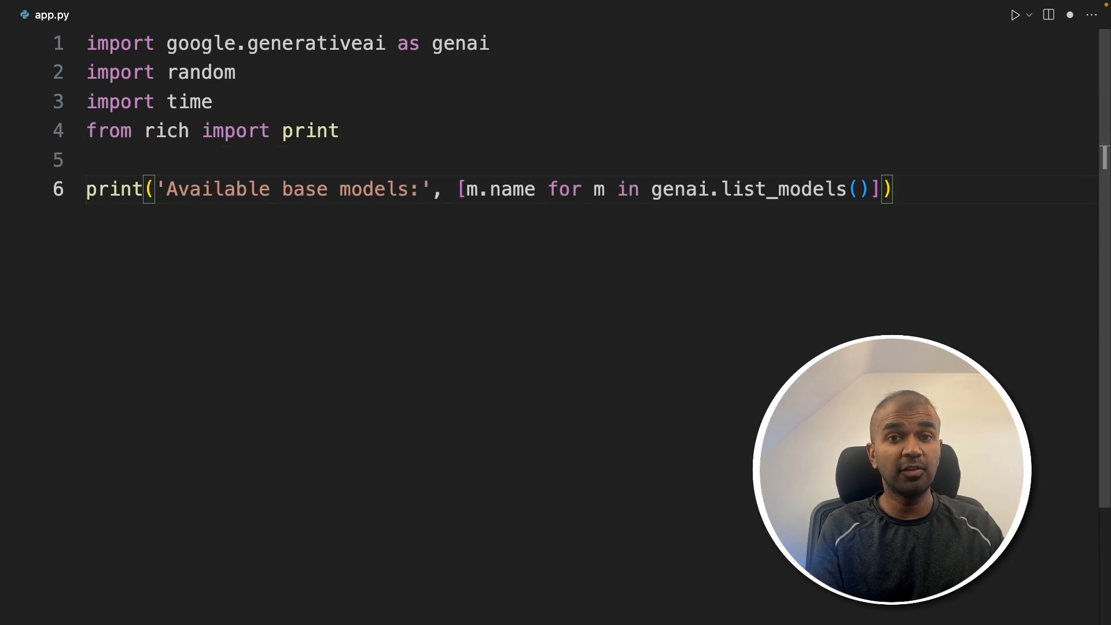
pyautogui.write('base_model = [')
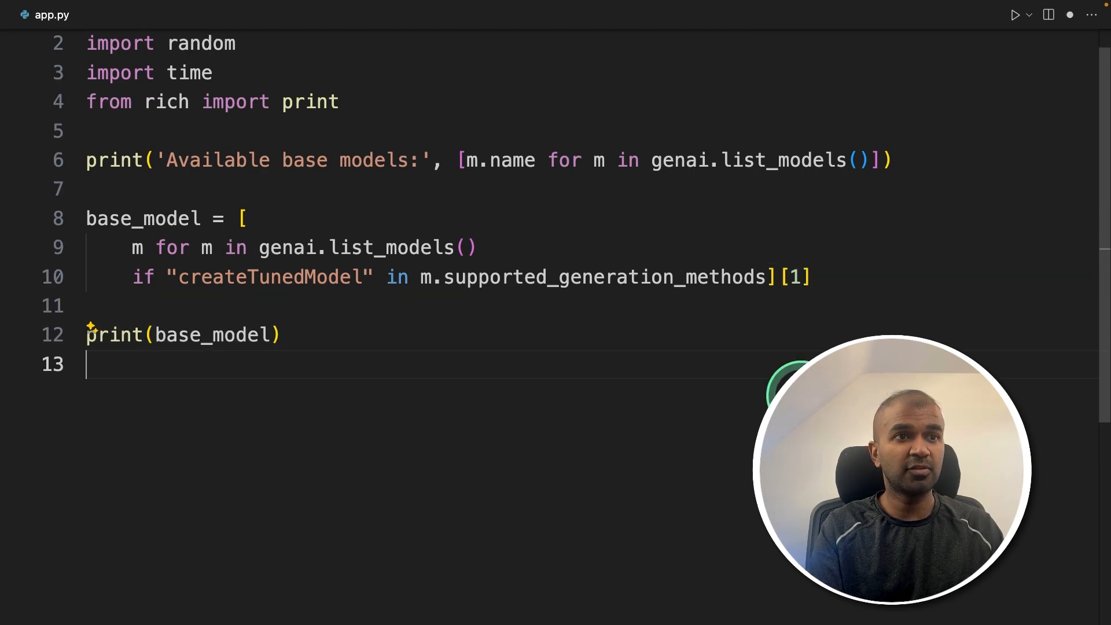
# Step: Add the generate-num-mervinpraison random name and begin create_tuned_model with source_model=base_model.name
pyautogui.write("name = f'generate-num-mervinpraison-{random.randint(0,10)}'")
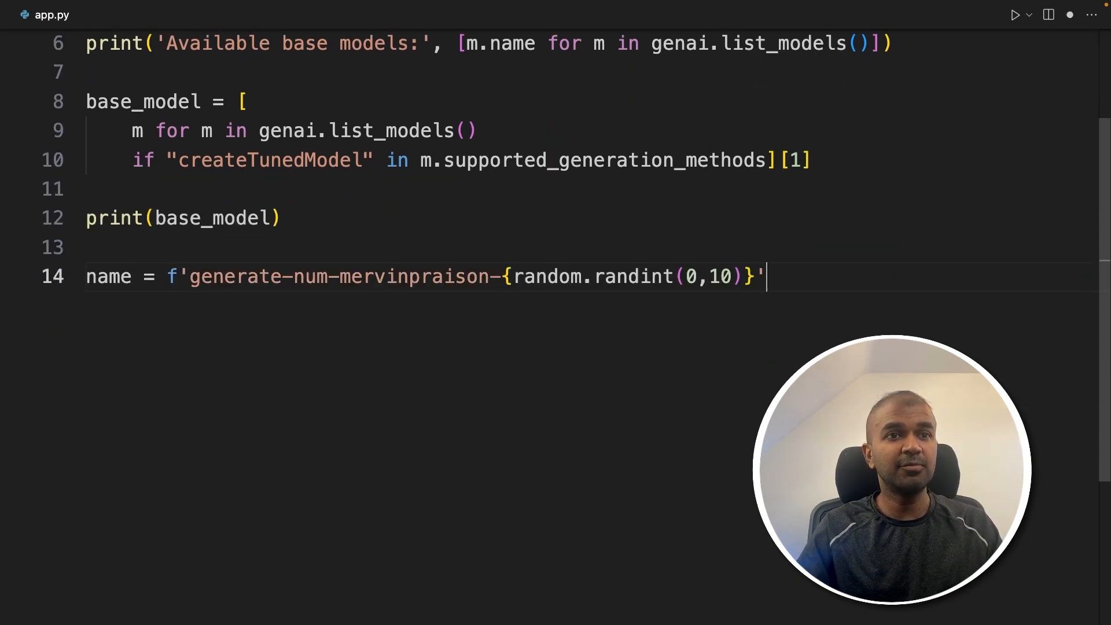
pyautogui.press('Enter')
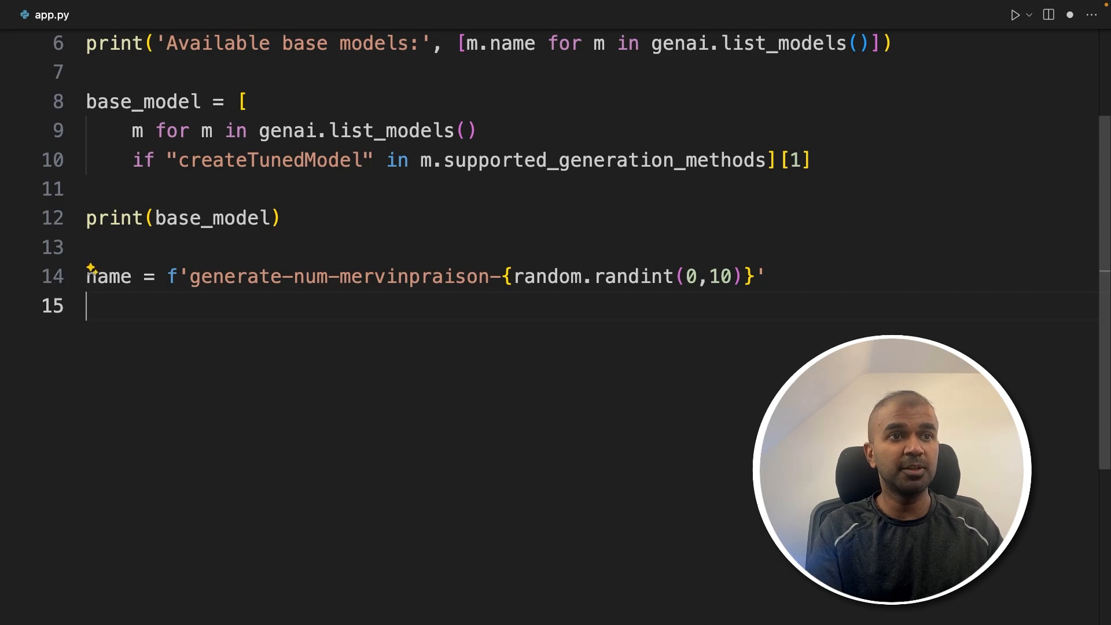
pyautogui.write('operation = genai.create_tuned_model(')
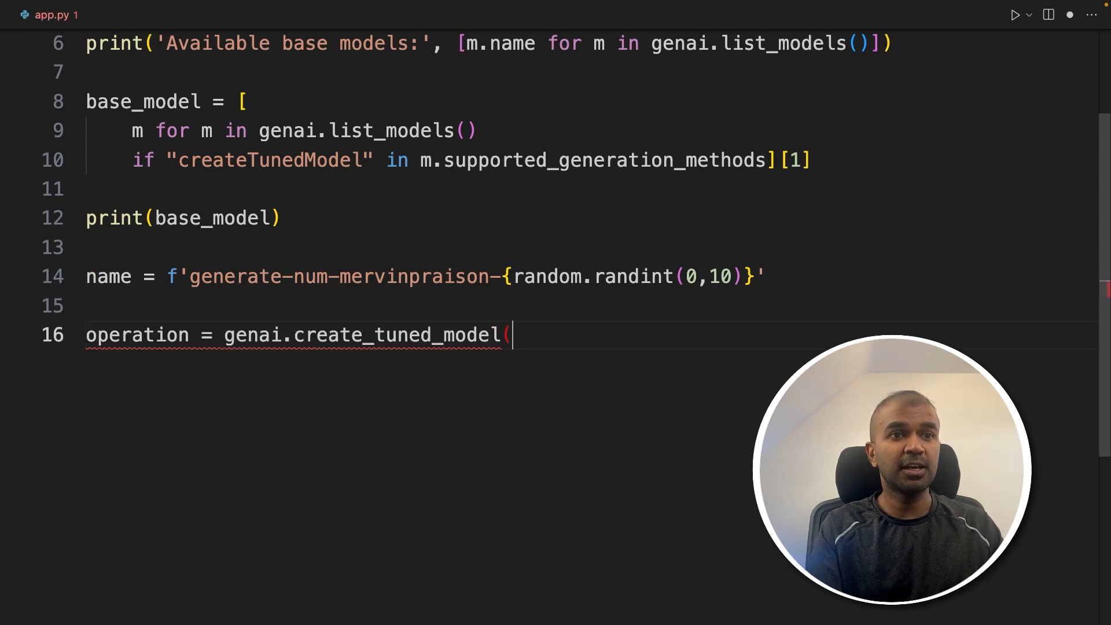
pyautogui.write('source_model=base_model.name,')
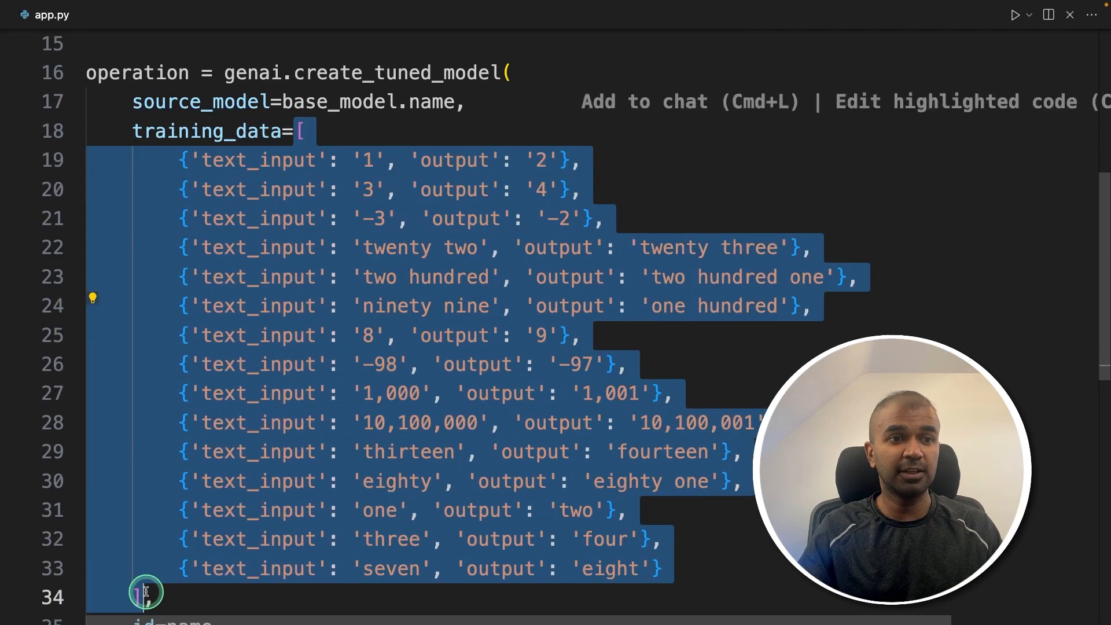
# Step: Paste fifteen next-number text_input/output training pairs and id=name into create_tuned_model
pyautogui.click(556, 277)
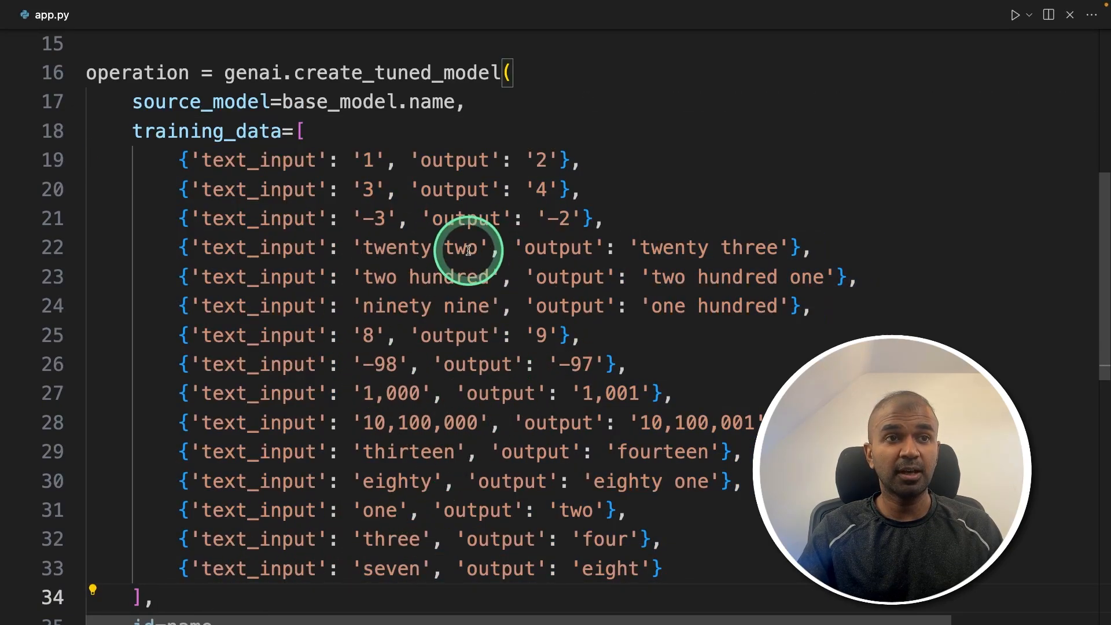
pyautogui.moveTo(148, 157)
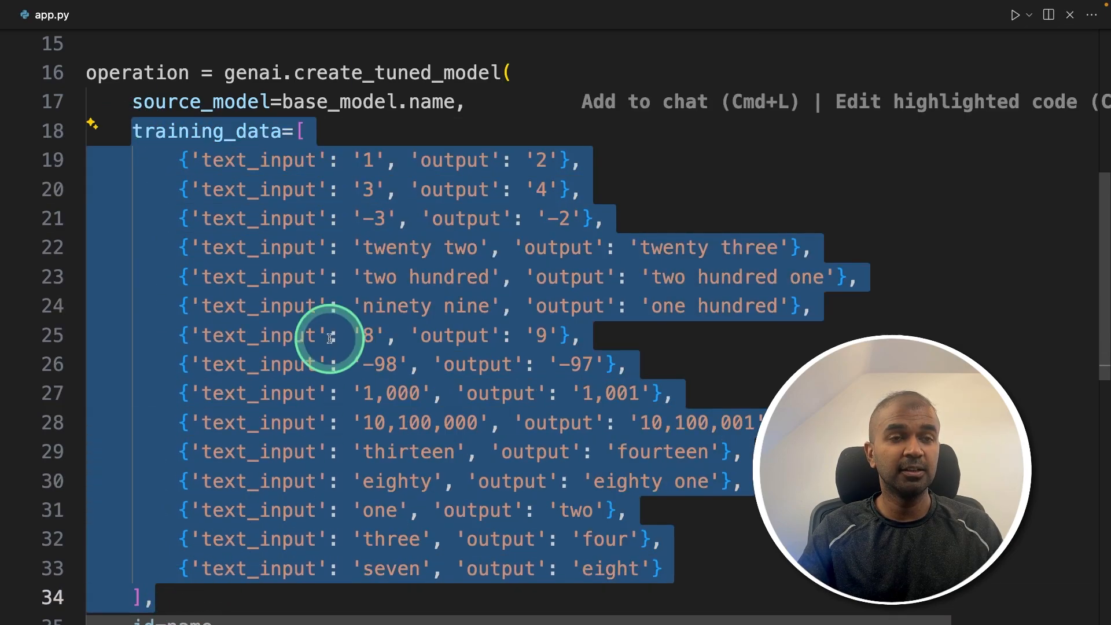
pyautogui.click(269, 159)
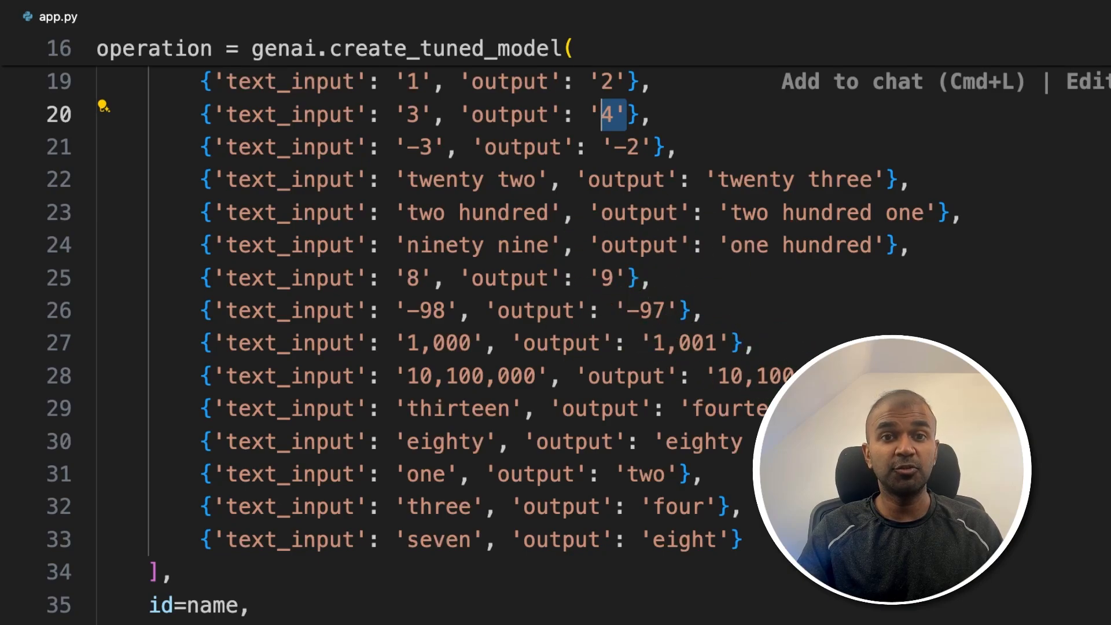
pyautogui.click(417, 506)
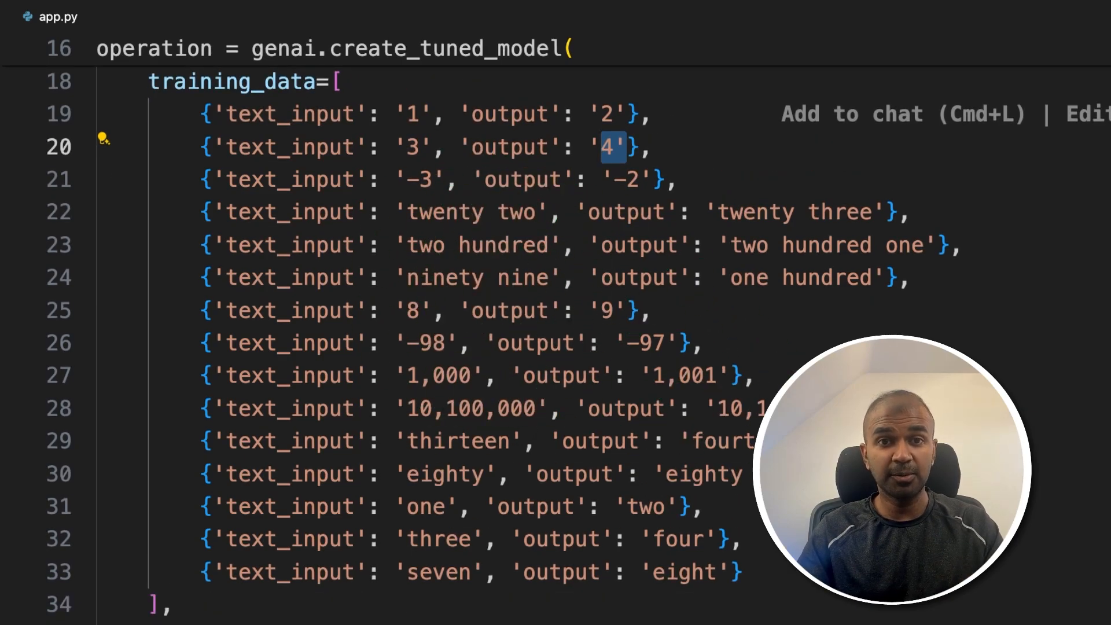
pyautogui.scroll(-3)
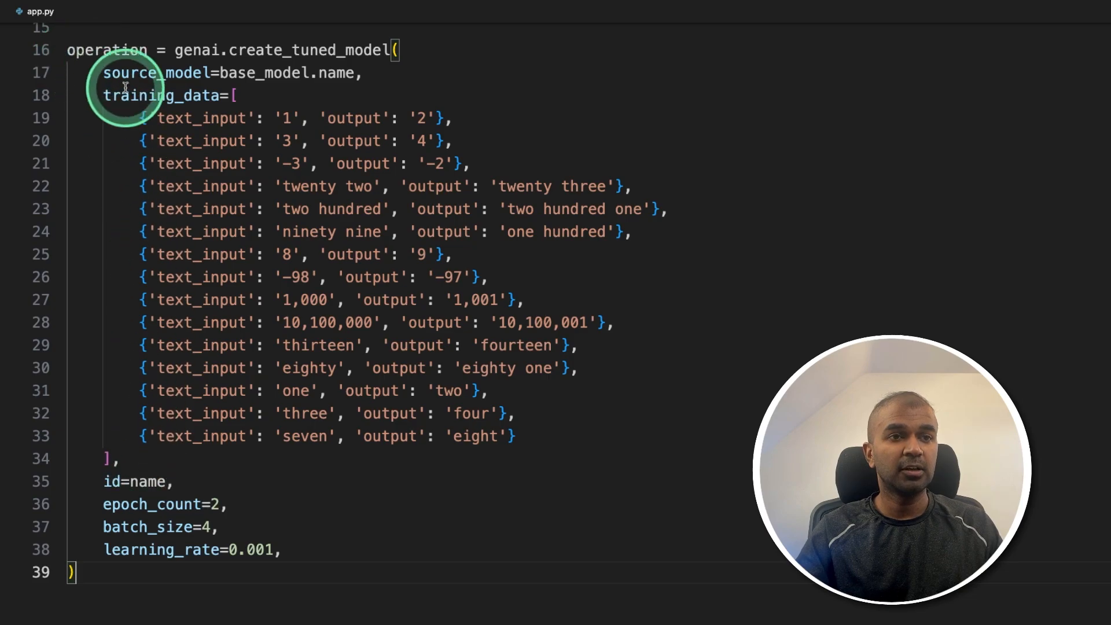
# Step: Add epoch_count 2, batch_size 4, learning_rate 0.001, then print the tuned model's state
pyautogui.scroll(-3)
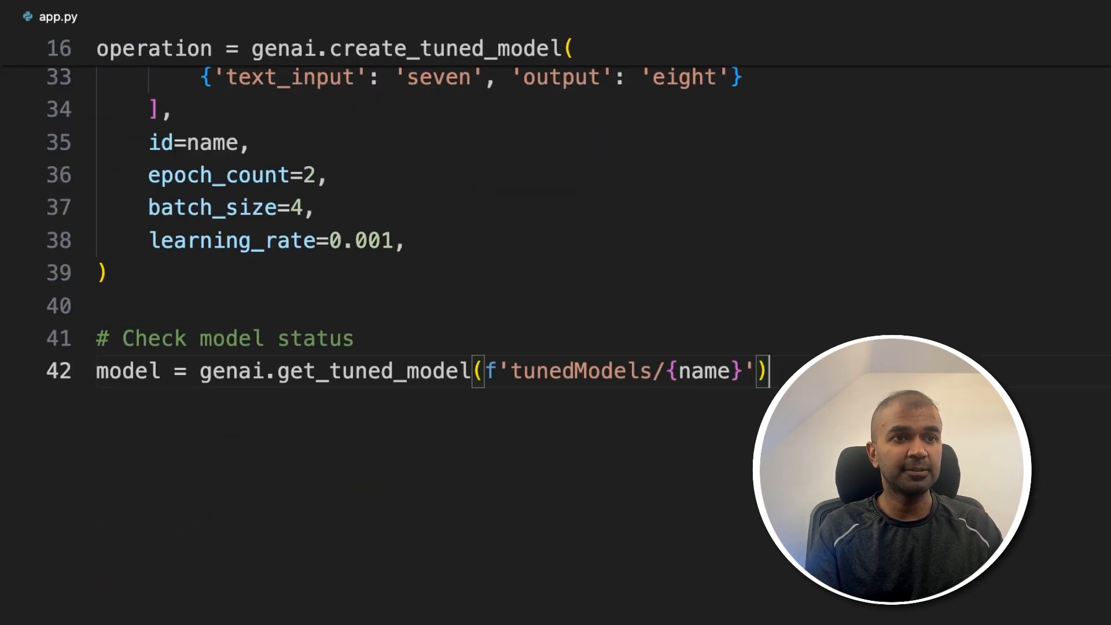
pyautogui.scroll(-3)
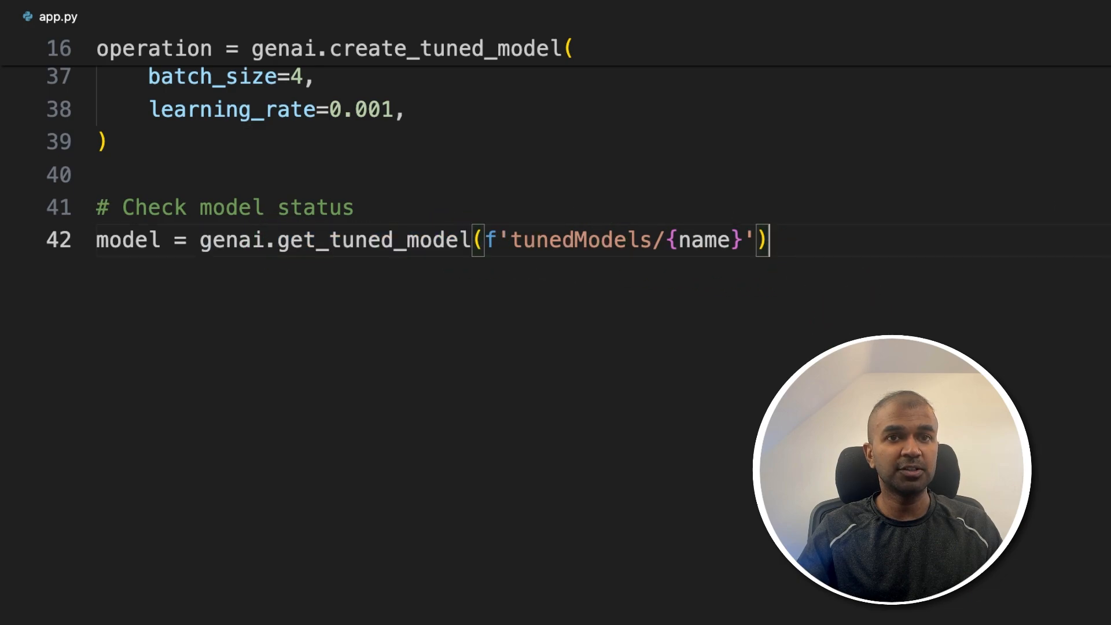
pyautogui.write('print(model.state)')
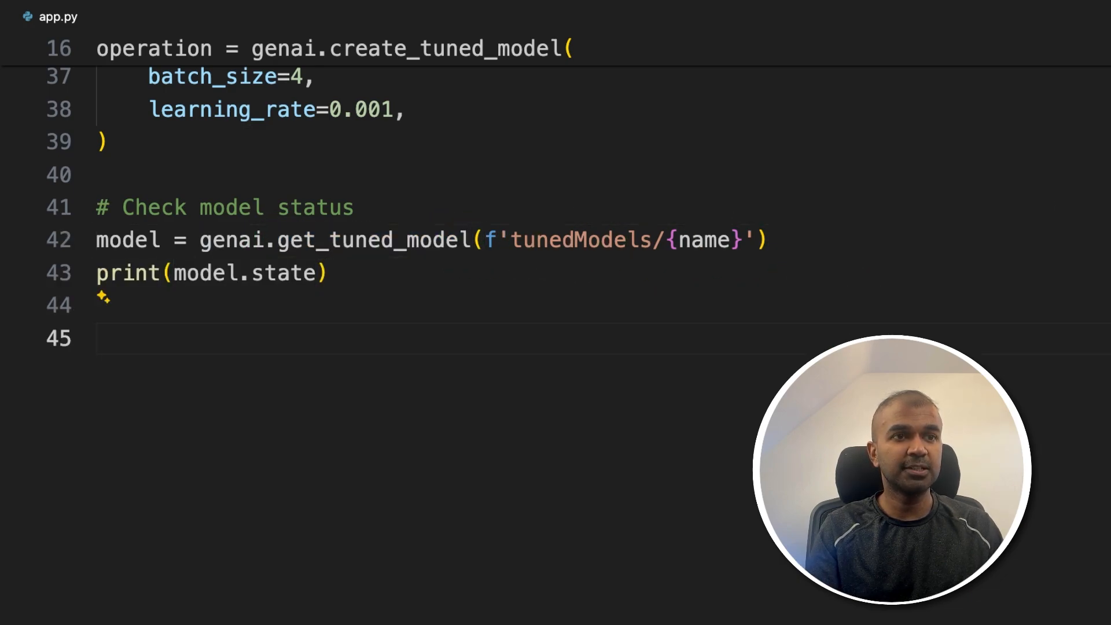
pyautogui.write('# Wait for training to finish')
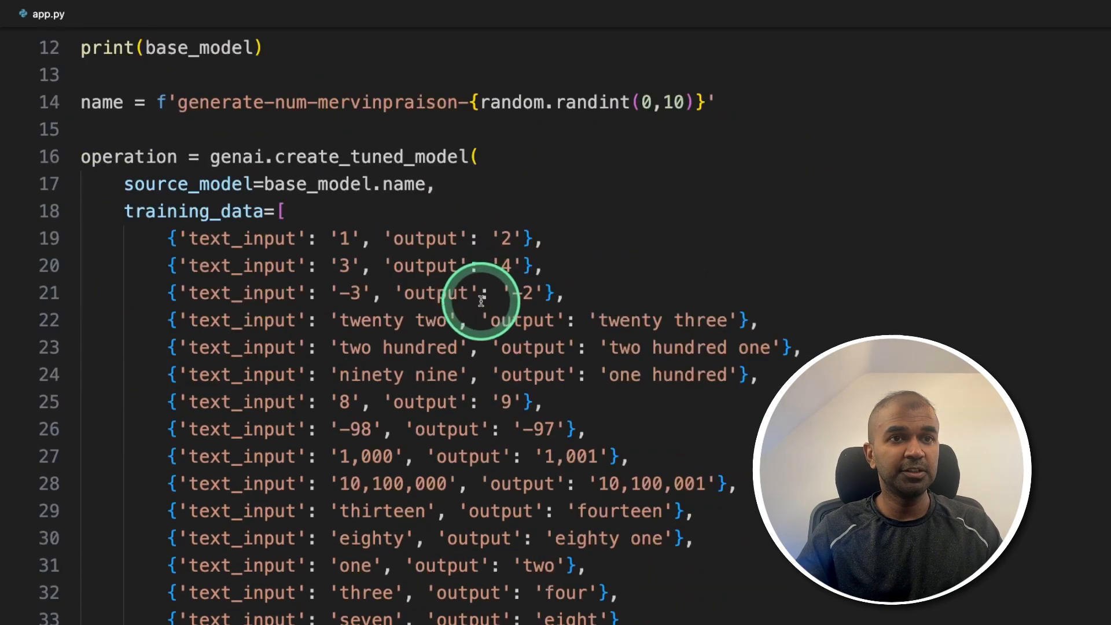
pyautogui.scroll(-3)
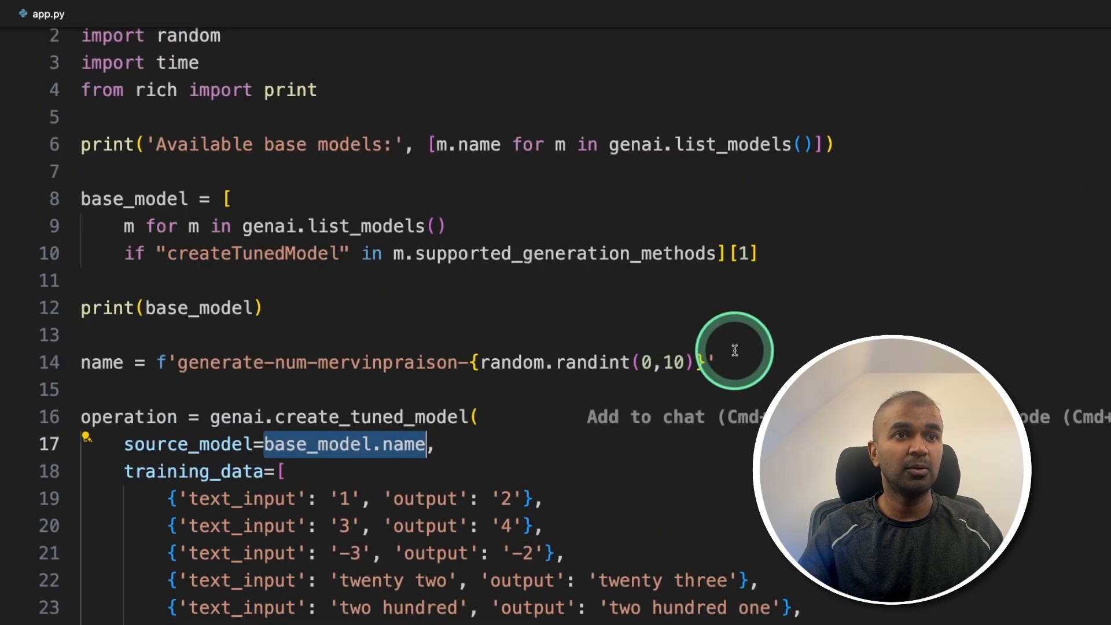
pyautogui.scroll(-3)
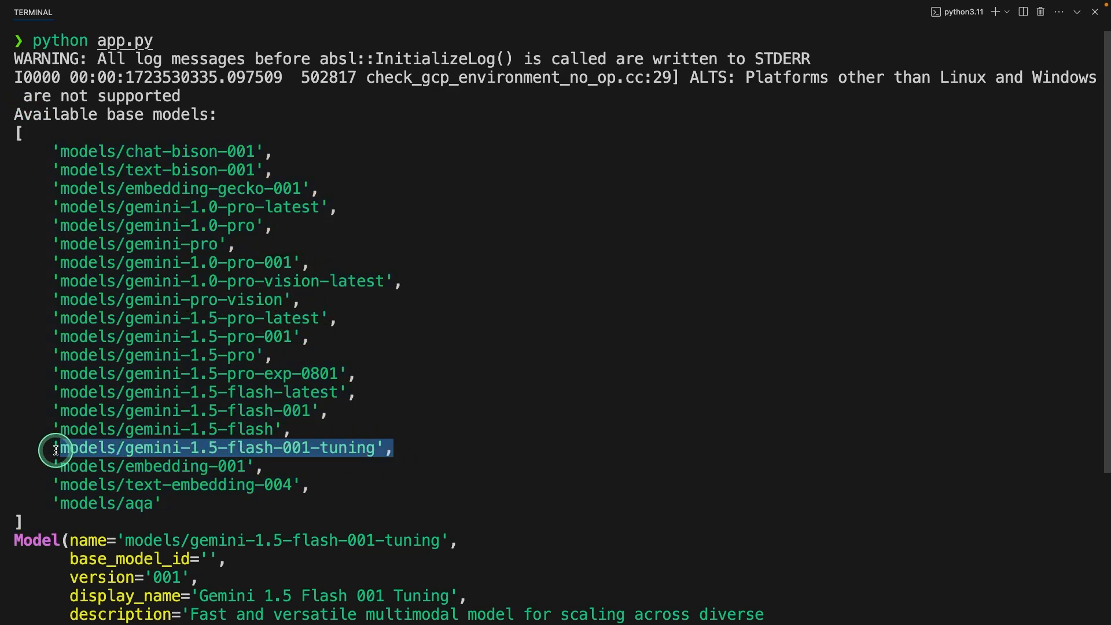
# Step: Scroll the app.py output and highlight the gemini-1.5-flash-001-tuning base model name
pyautogui.scroll(-3)
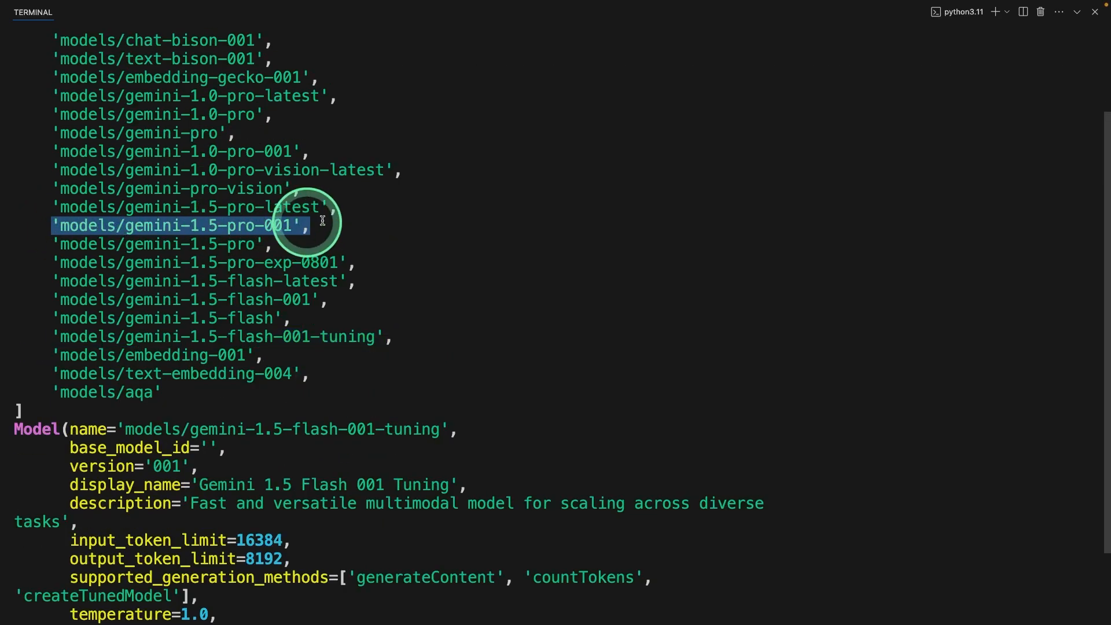
pyautogui.scroll(-3)
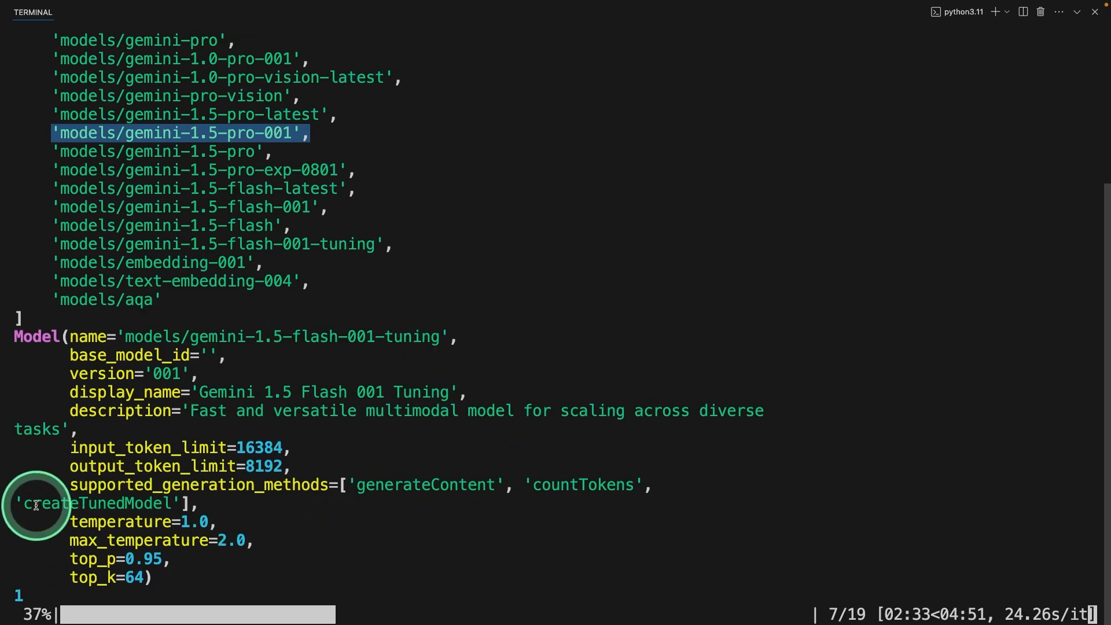
pyautogui.doubleClick(99, 503)
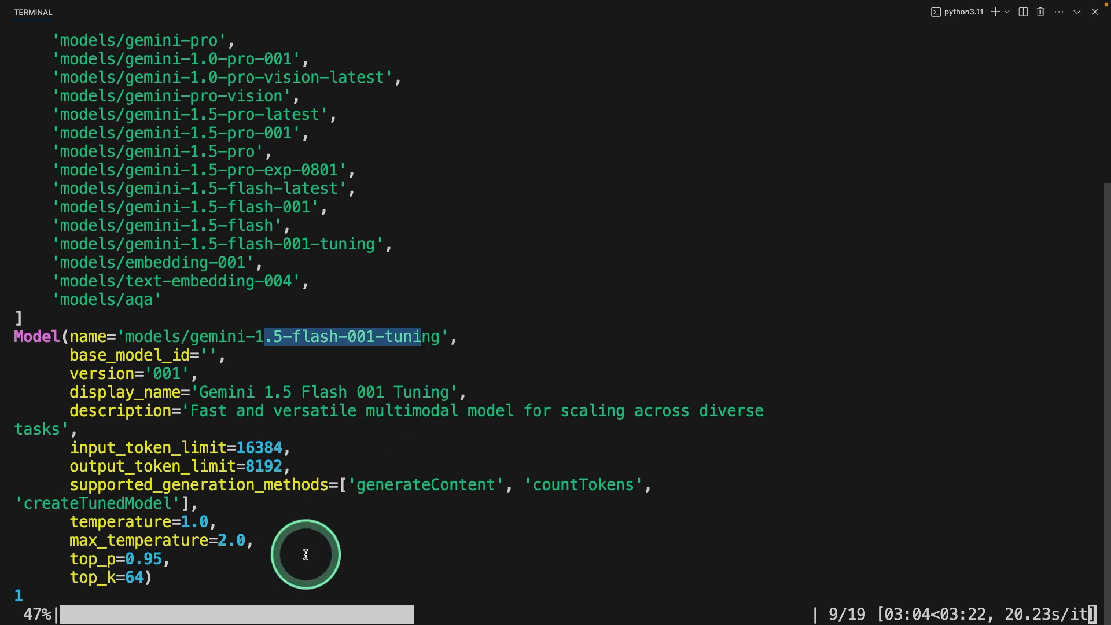
pyautogui.moveTo(445, 581)
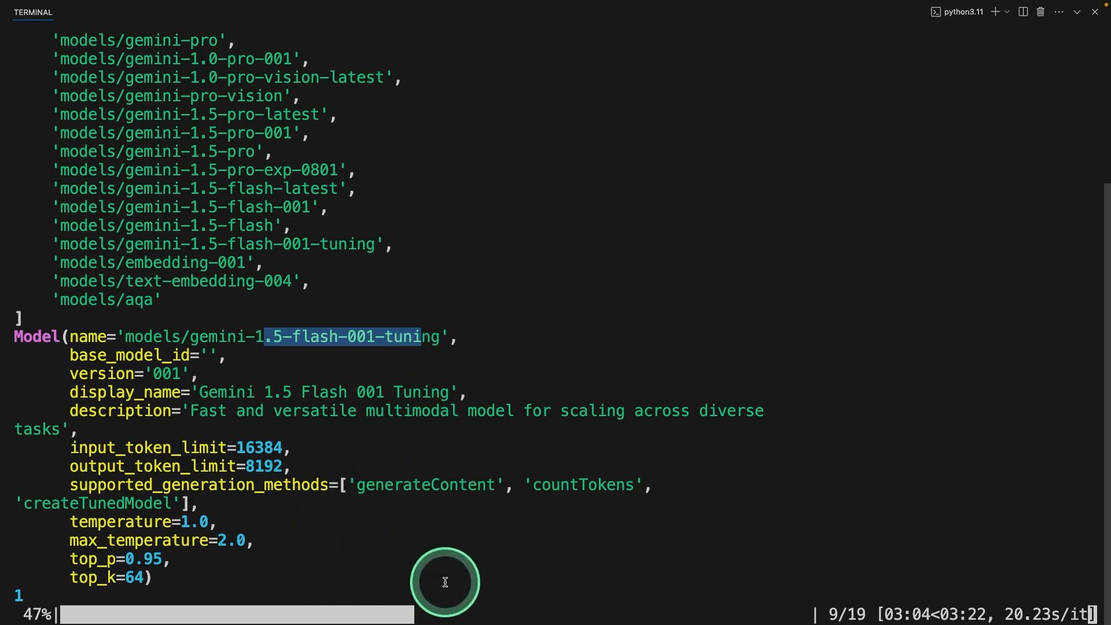
pyautogui.moveTo(604, 584)
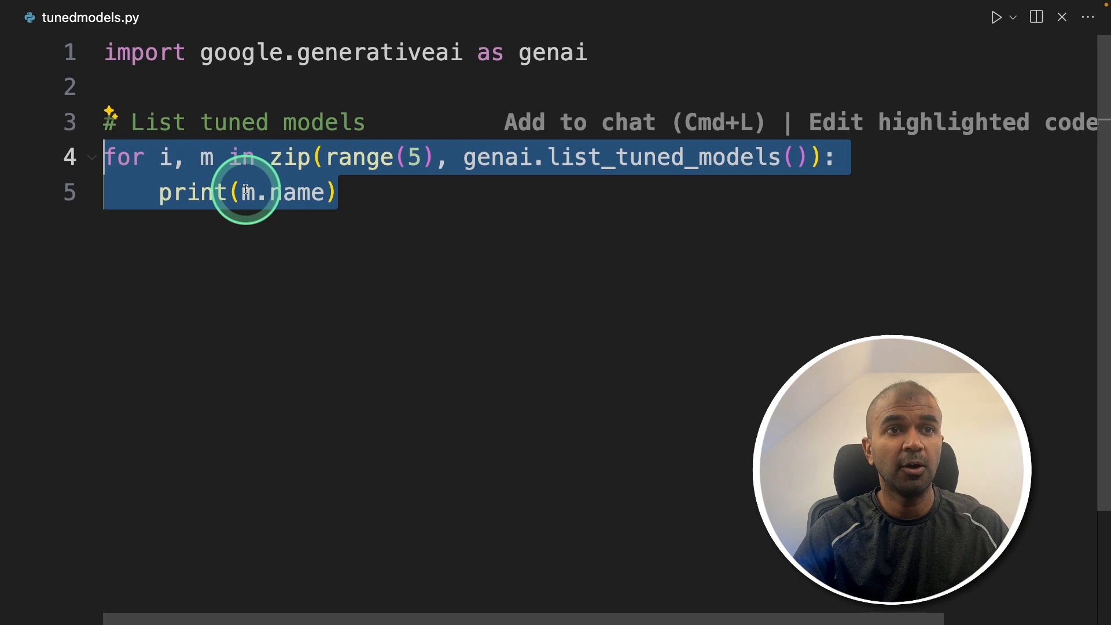
# Step: Clear the highlight on the list_tuned_models loop in tunedmodels.py
pyautogui.click(240, 192)
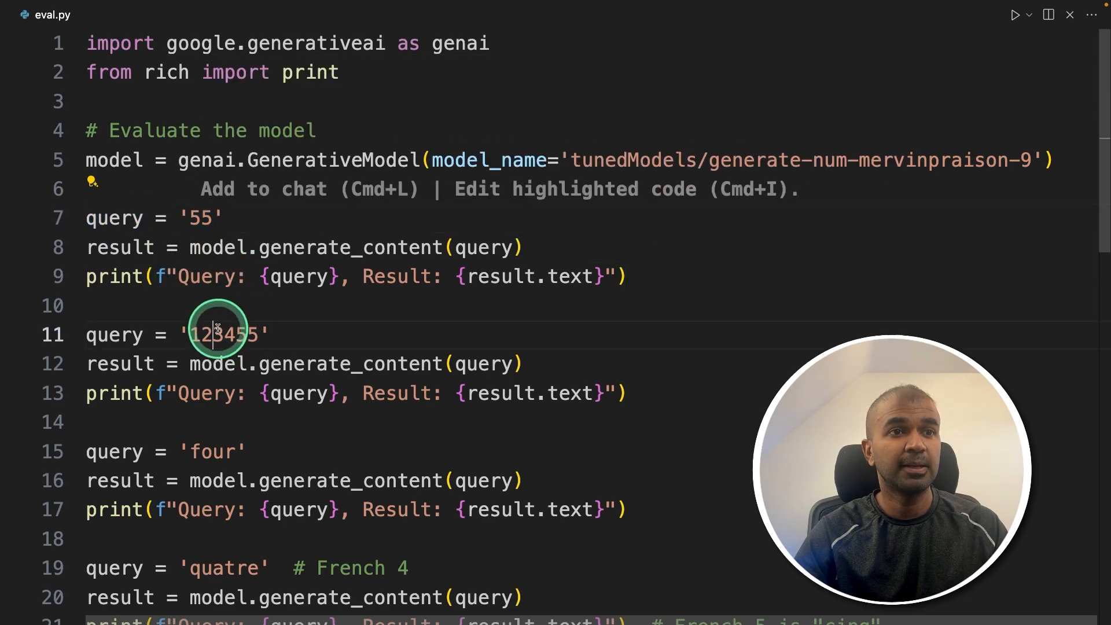
# Step: Scroll through eval.py's number queries to the tuned model
pyautogui.scroll(-3)
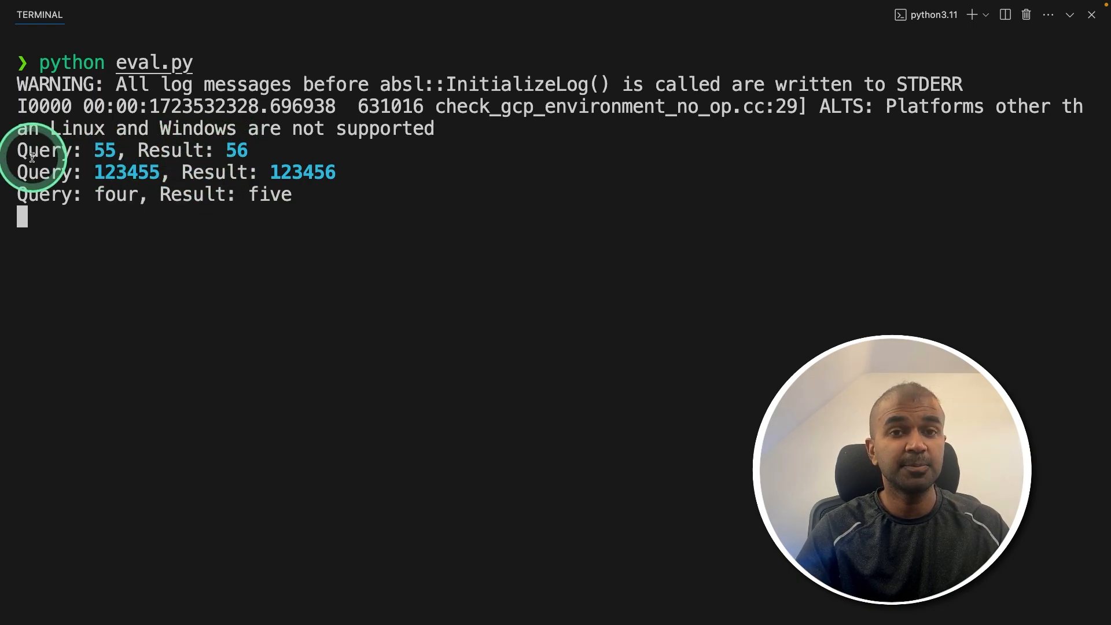
# Step: Open run.py after eval.py returns 56, 123456 and five
pyautogui.doubleClick(47, 151)
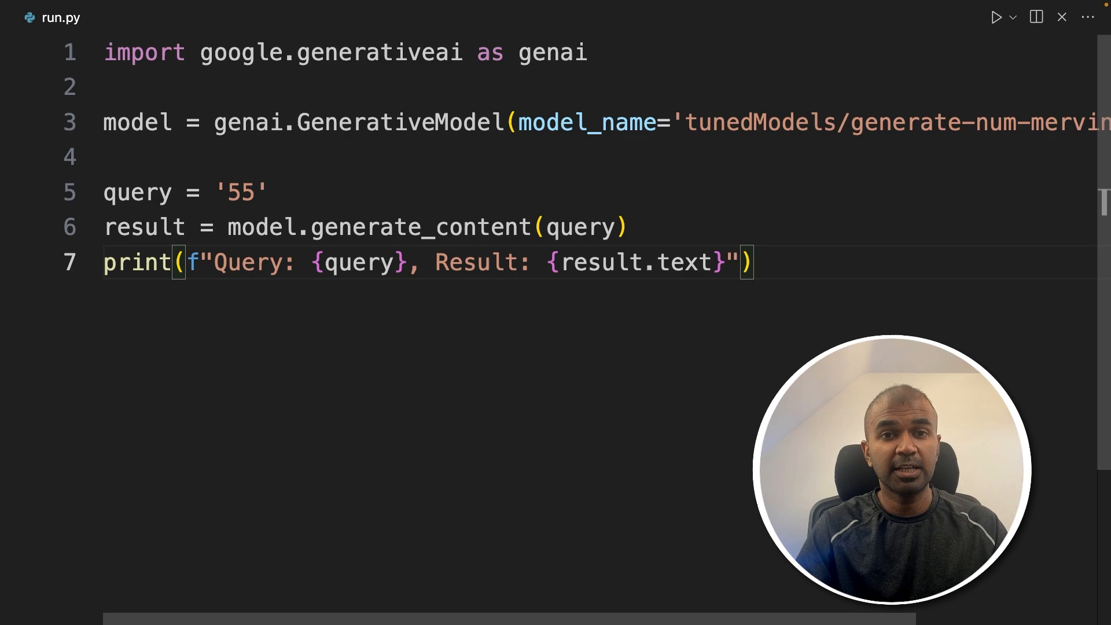
# Step: Highlight run.py's query '55' line and its generate_content call
pyautogui.click(228, 123)
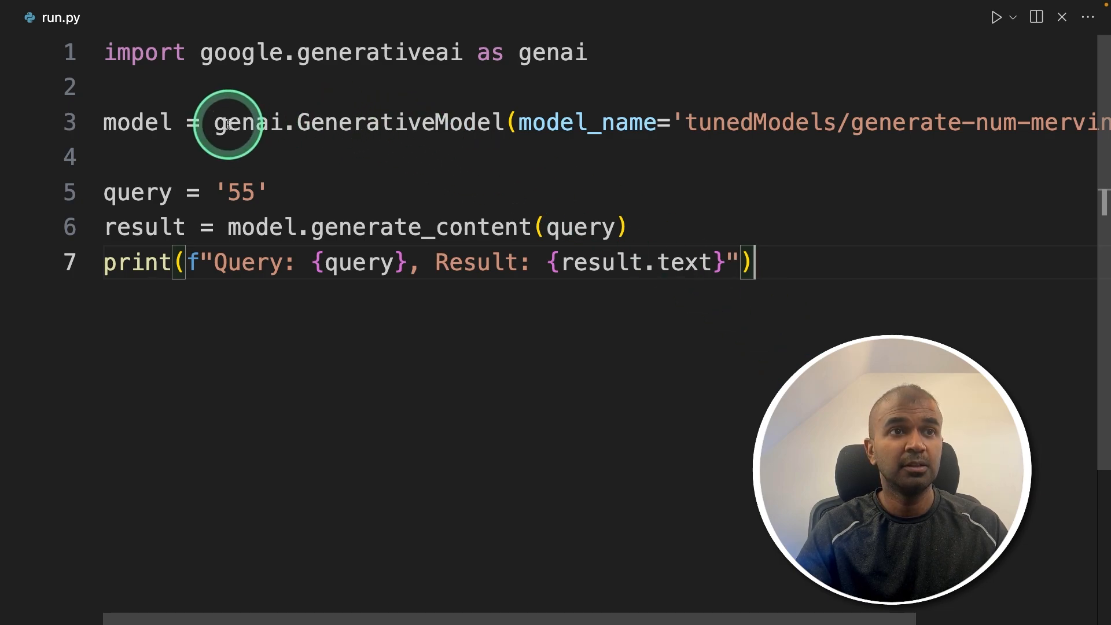
pyautogui.moveTo(216, 122); pyautogui.dragTo(518, 122)
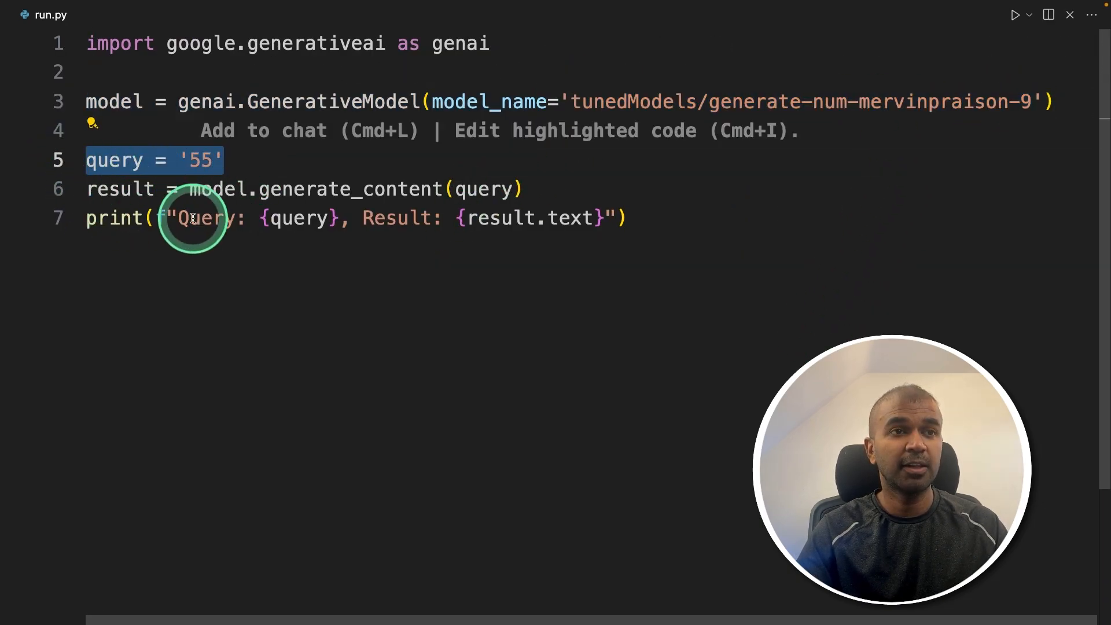
pyautogui.doubleClick(347, 189)
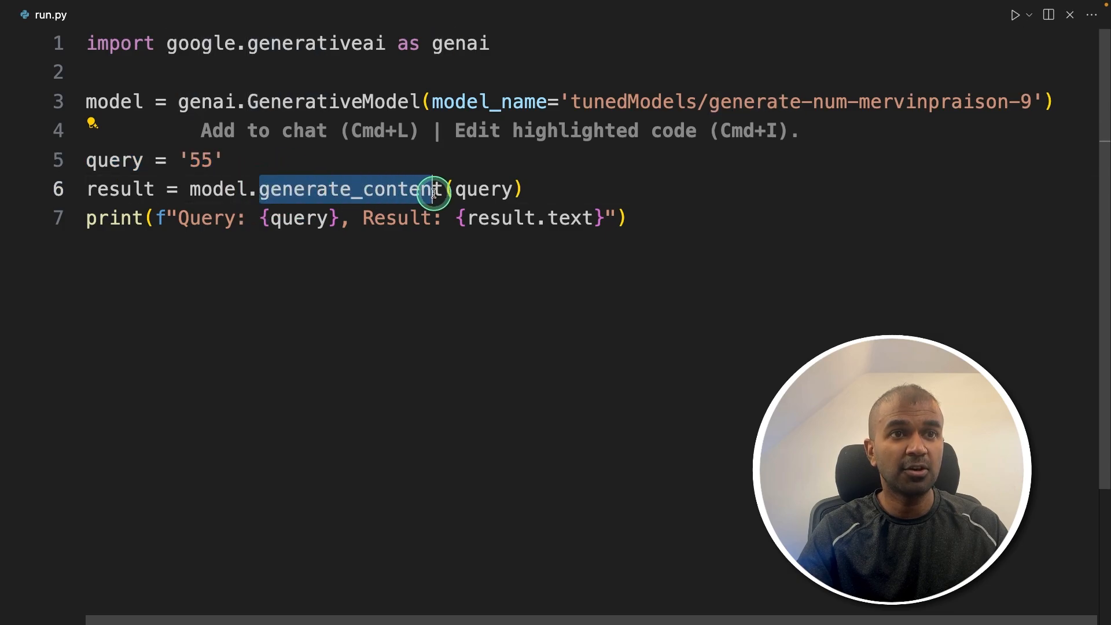